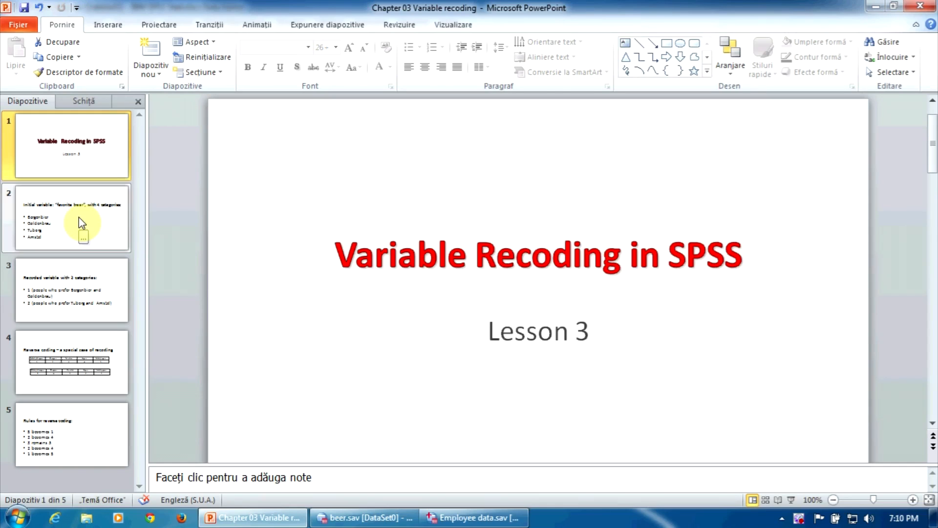
Page through the slides on the four-category beer variable and its two-category recode
click(71, 217)
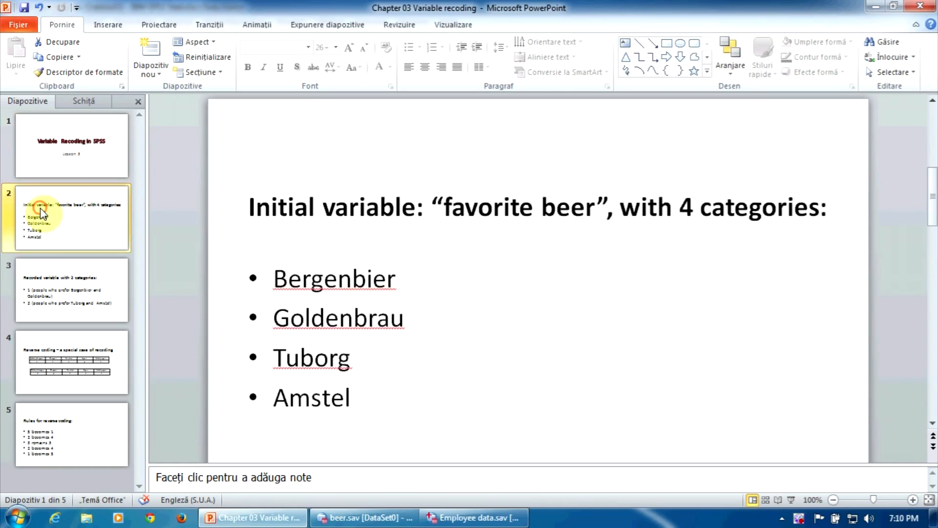
click(41, 215)
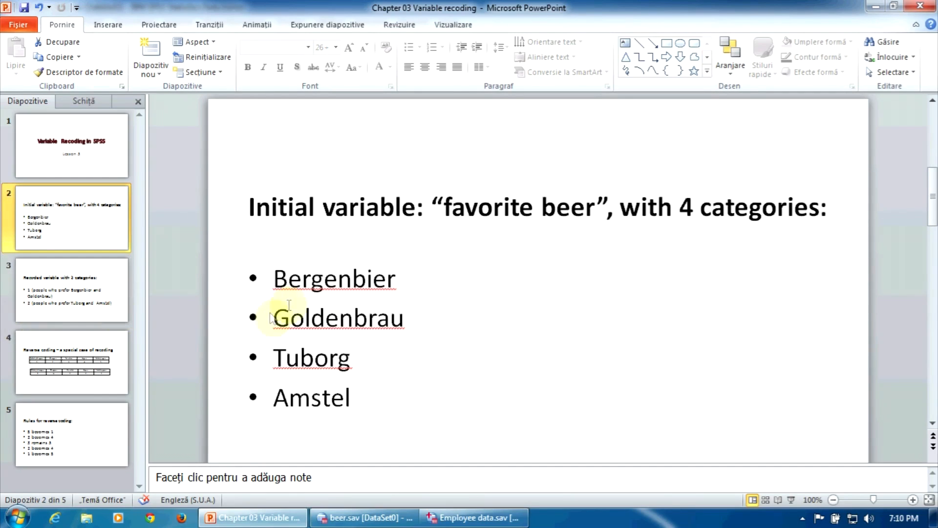
mouse_move(305, 292)
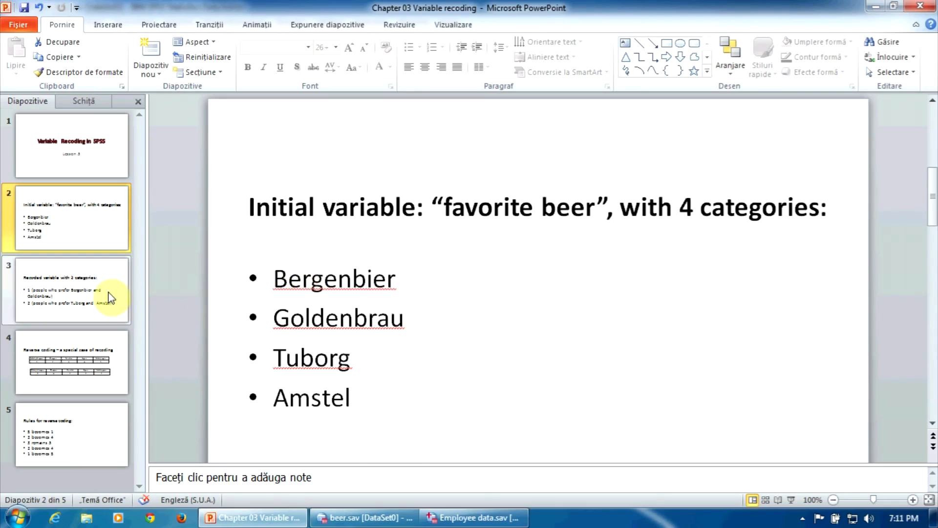
click(73, 295)
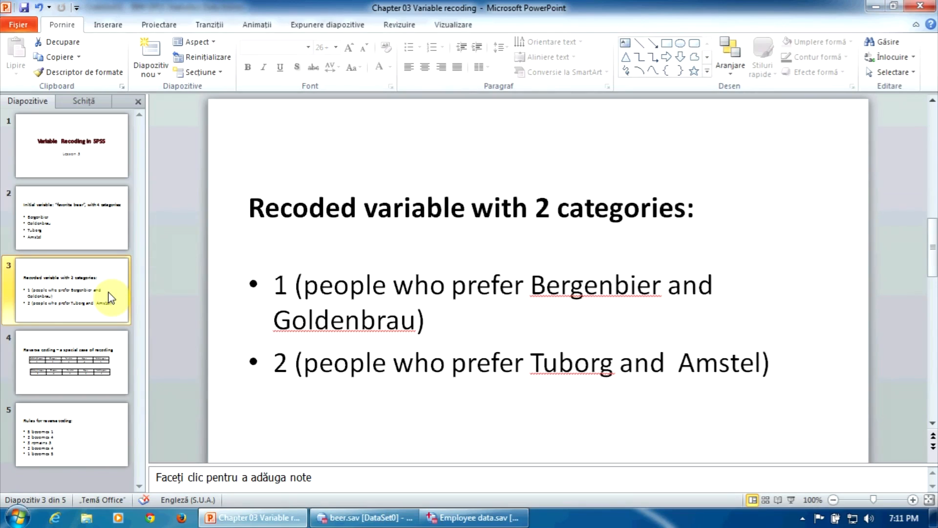
click(368, 517)
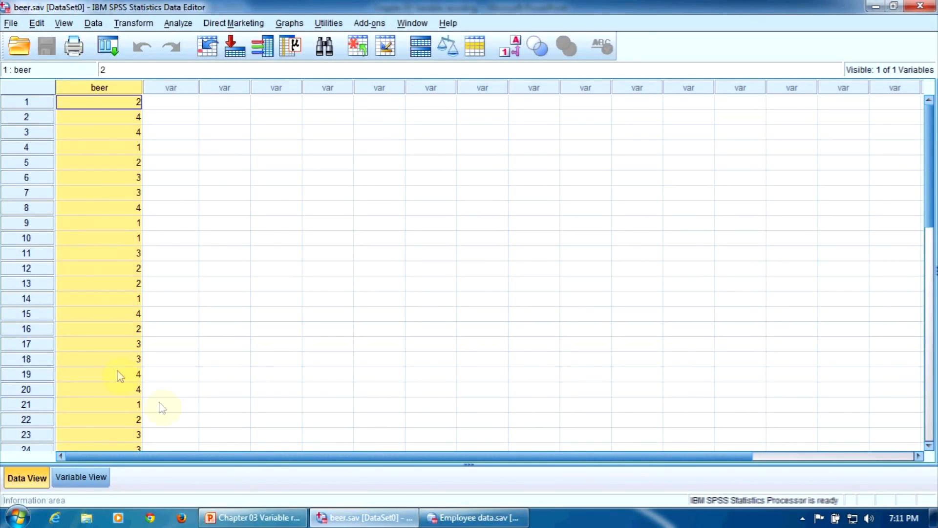
mouse_move(129, 91)
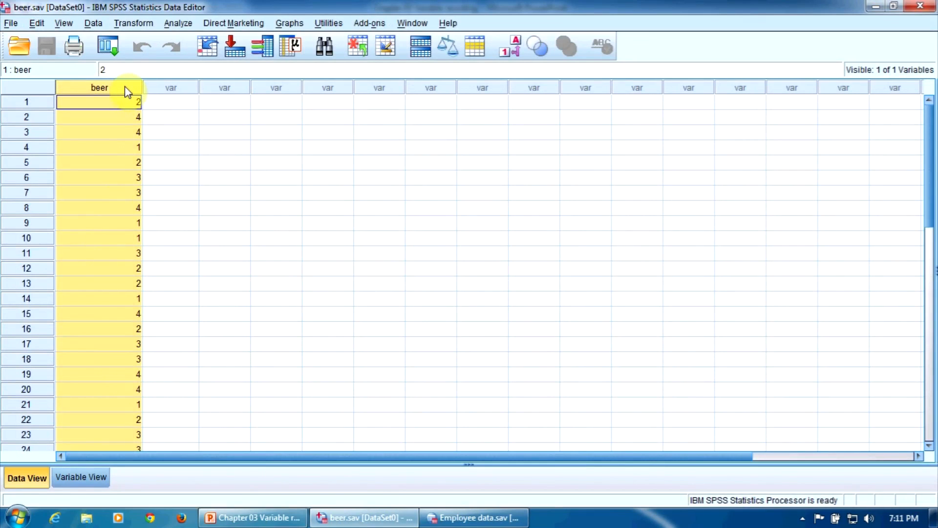
click(81, 477)
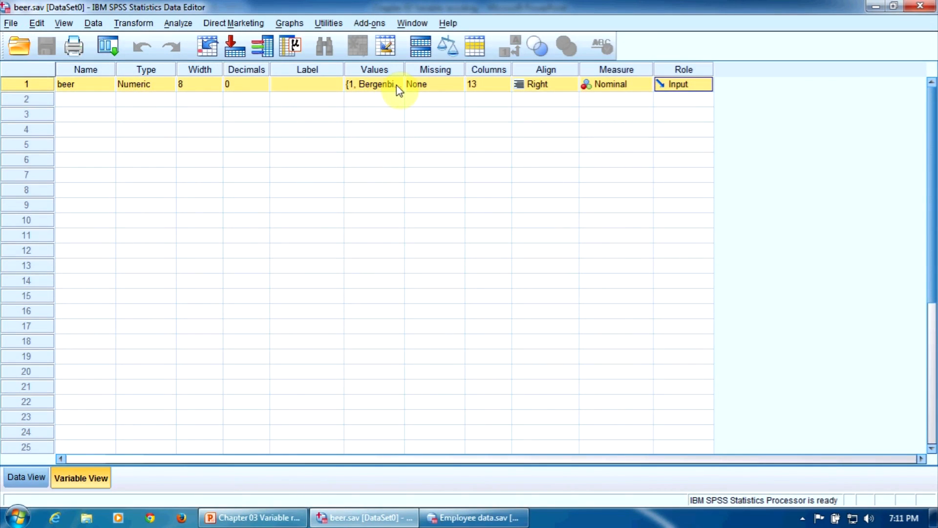
click(373, 83)
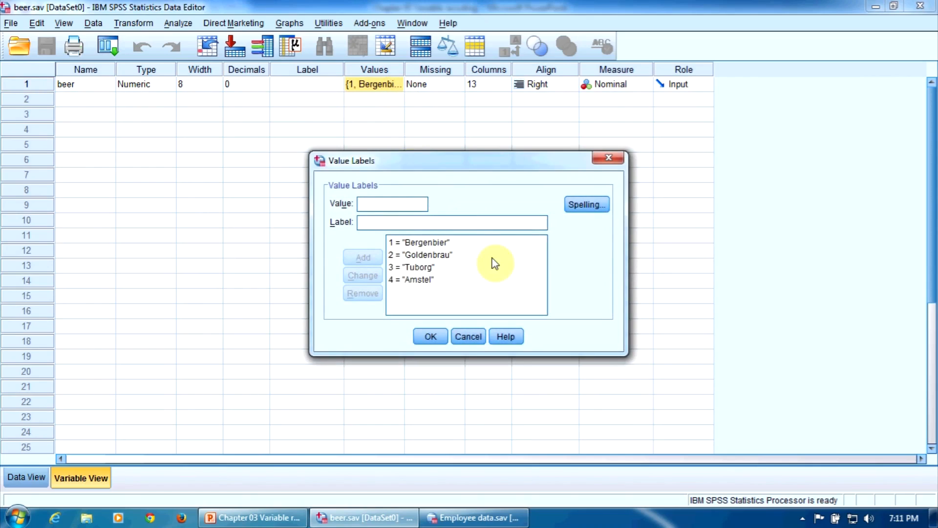
click(420, 255)
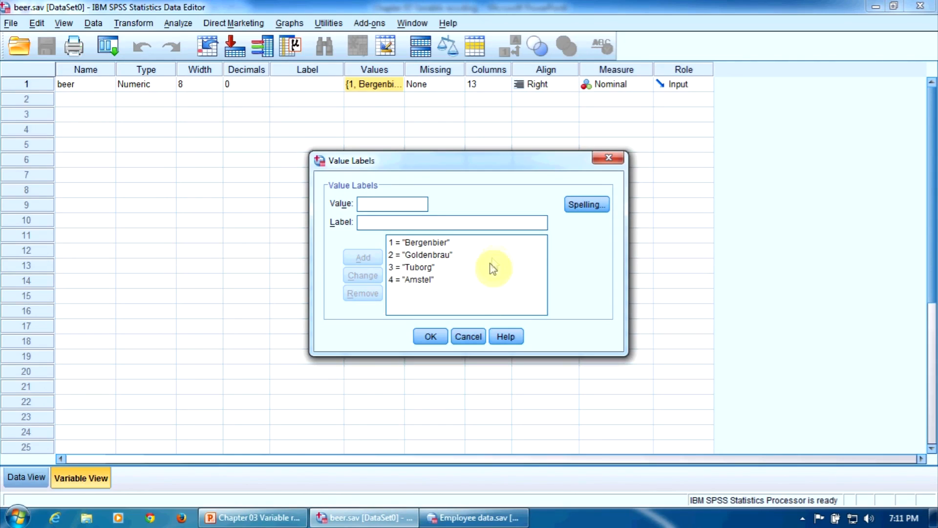
click(430, 336)
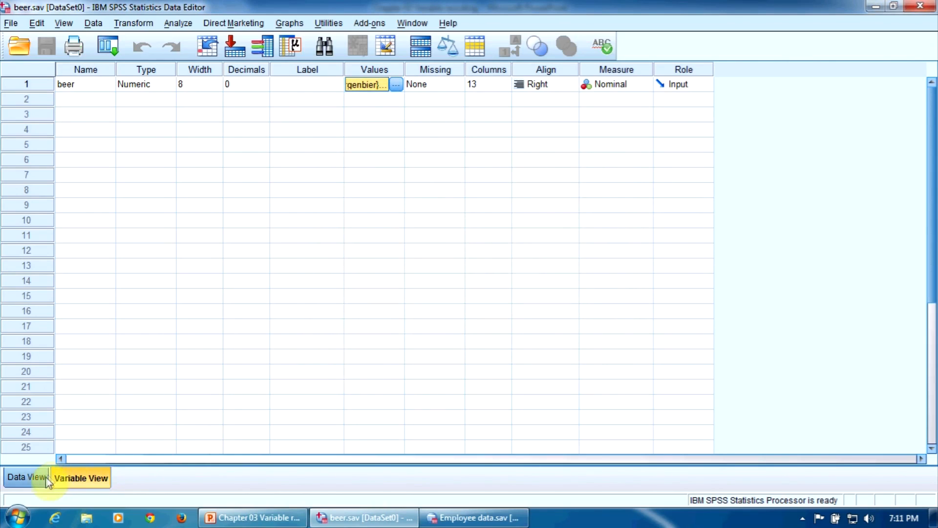
click(25, 477)
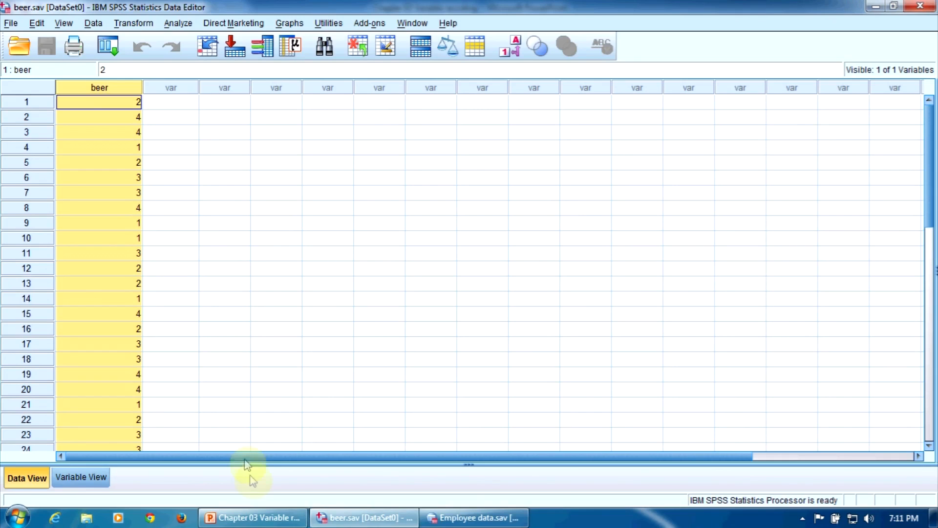
Bring back the slide on the two-category beer recode (Bergenbier/Goldenbrau vs Tuborg/Amstel)
click(256, 517)
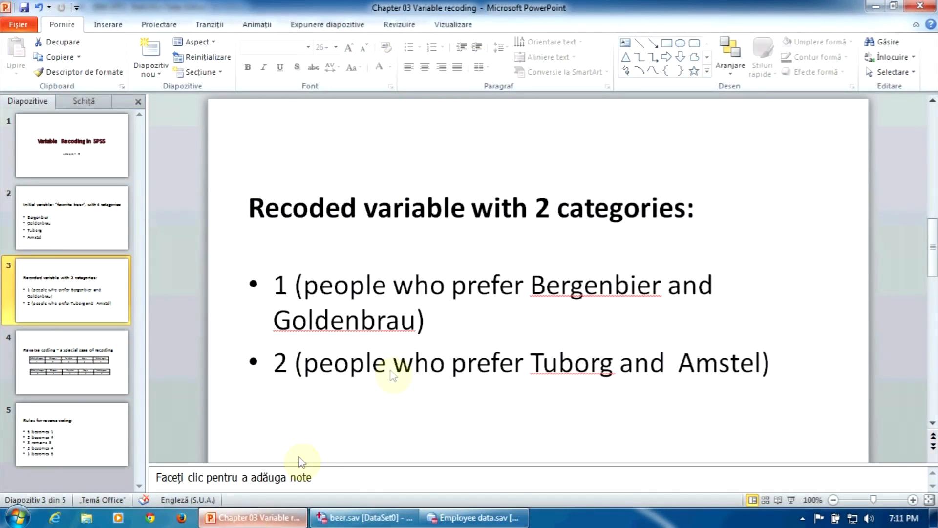
mouse_move(426, 343)
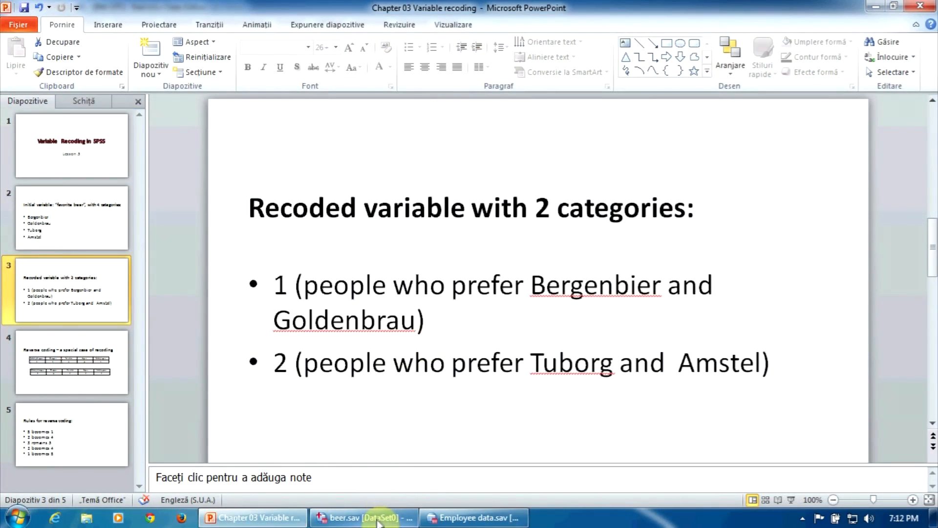
In Recode into Different Variables, map beer to a new output variable named beer2
click(376, 517)
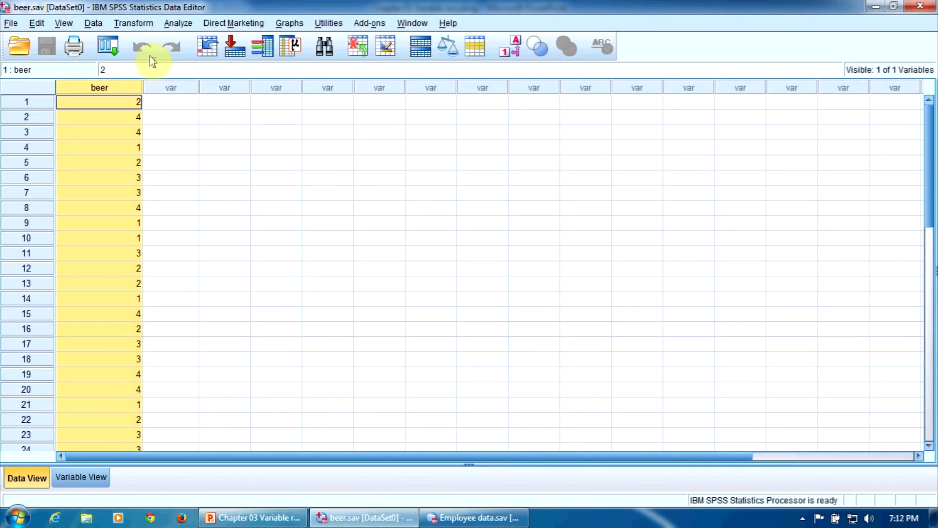
click(133, 23)
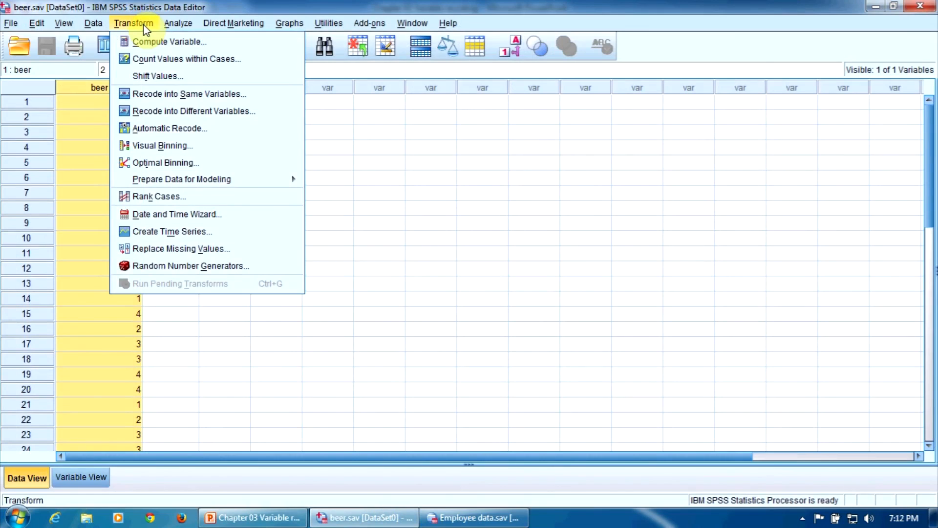
mouse_move(288, 119)
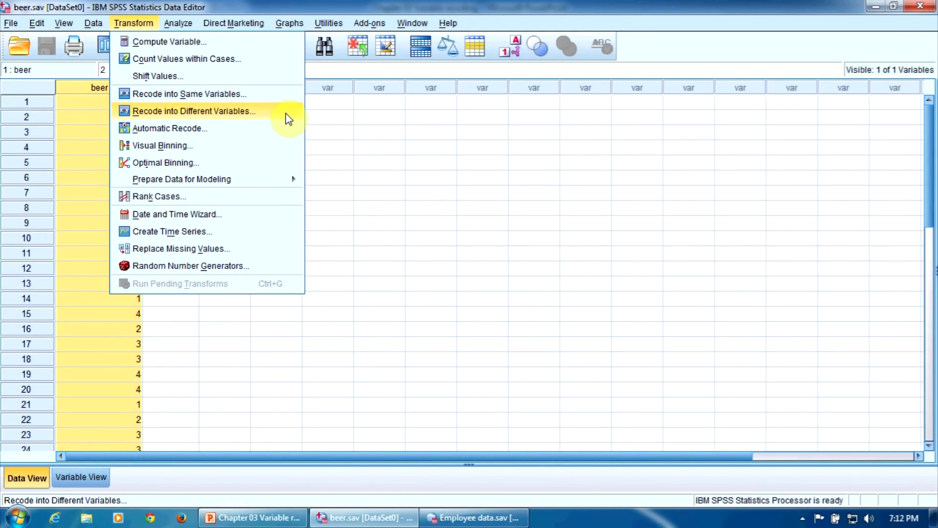
click(193, 111)
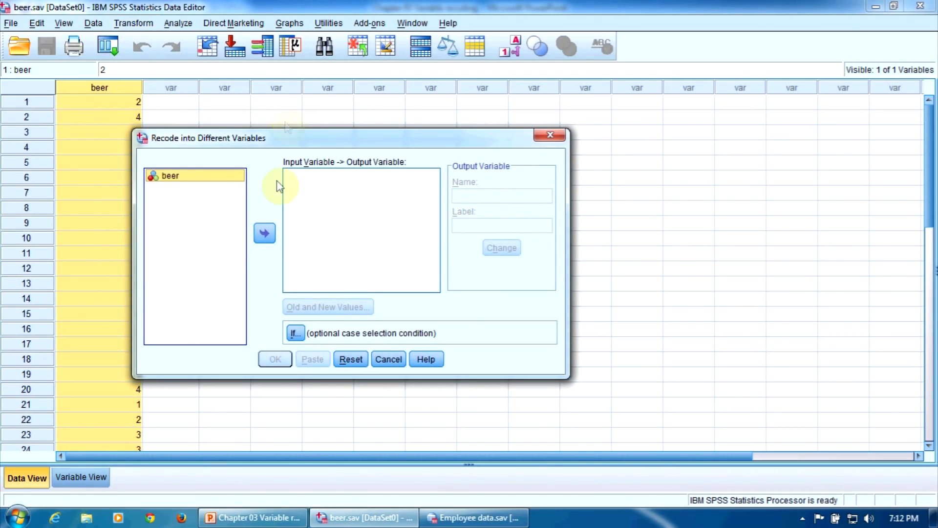
click(264, 233)
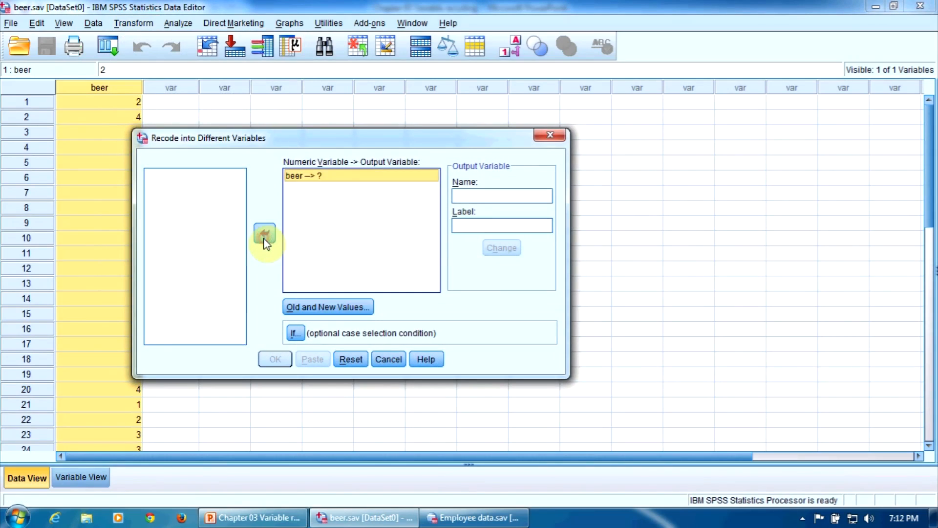
mouse_move(363, 220)
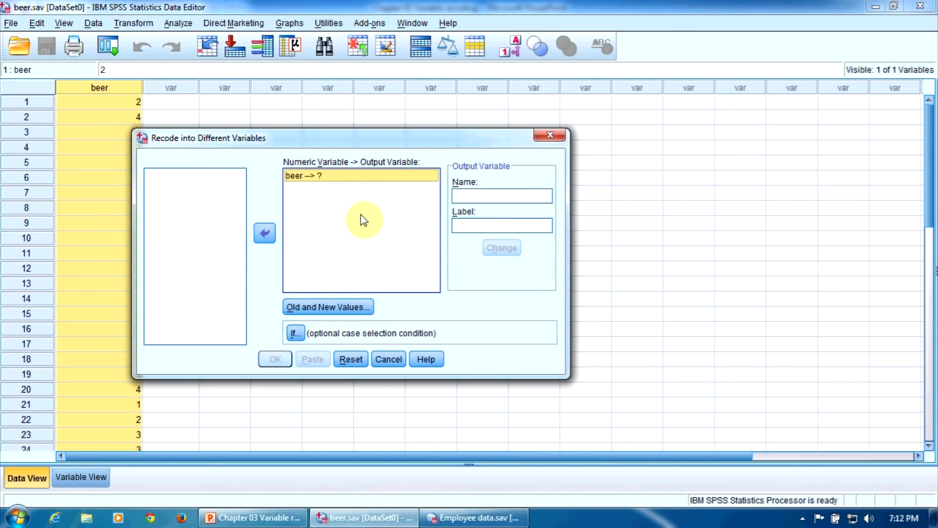
click(502, 195)
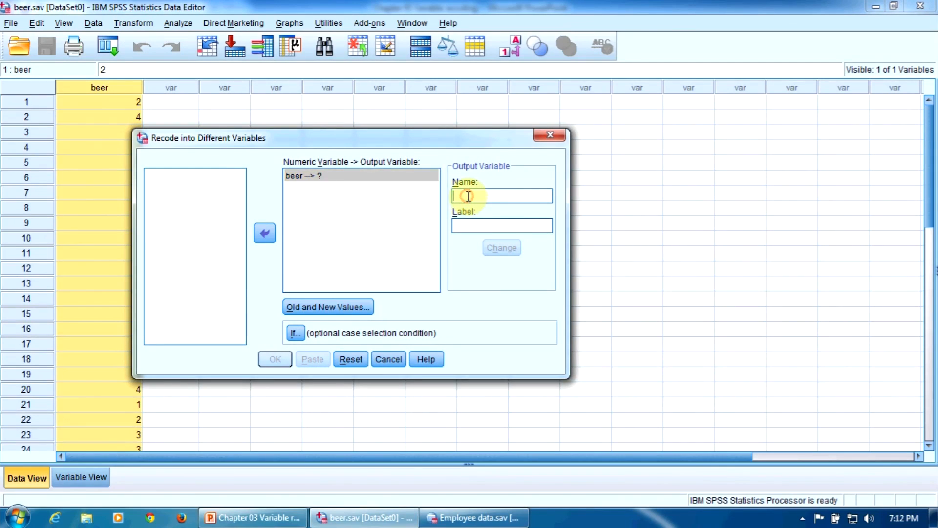
mouse_move(561, 169)
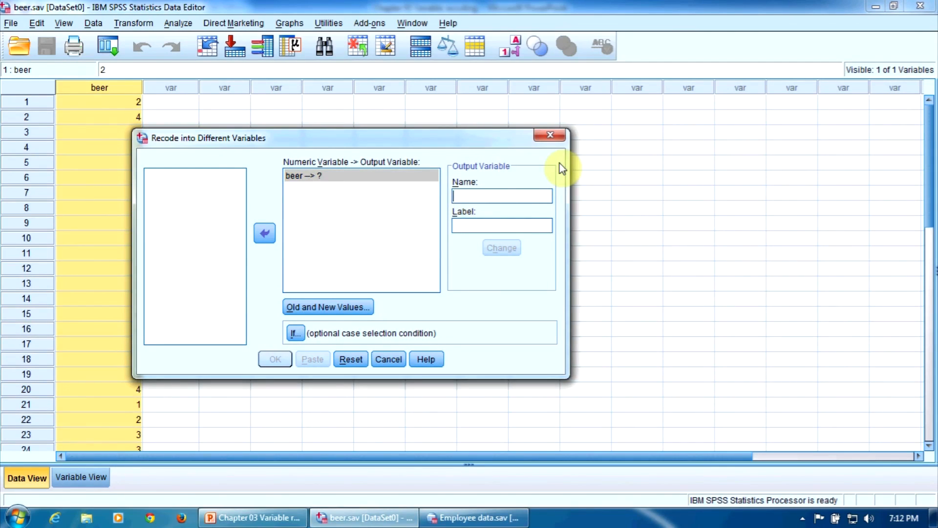
text(beers)
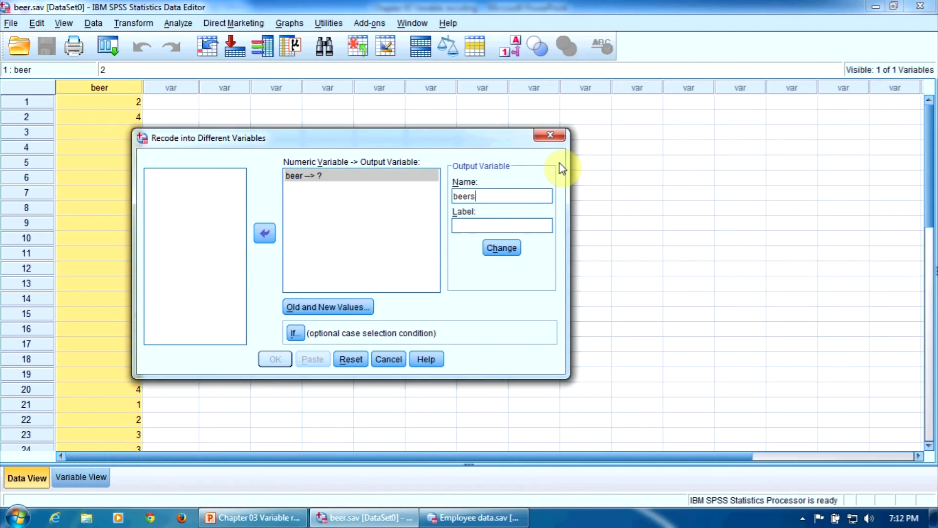
text(beer2)
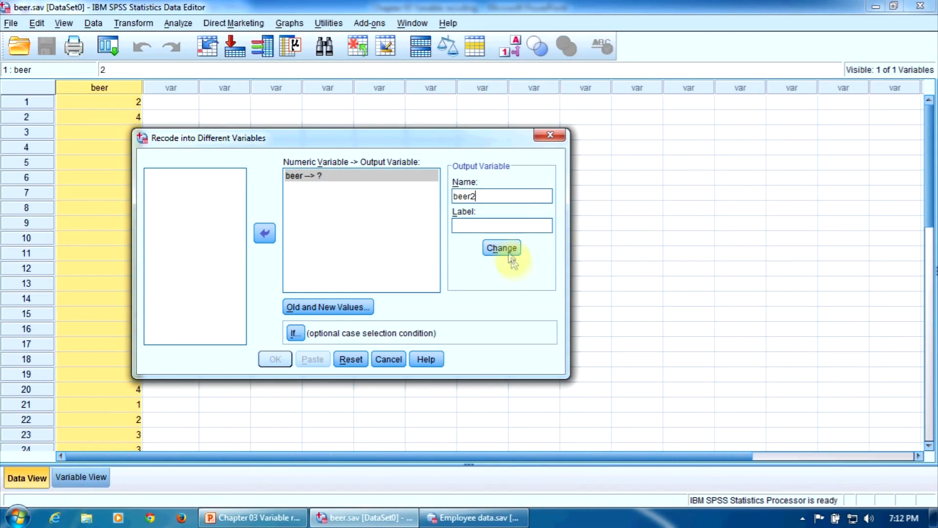
click(501, 248)
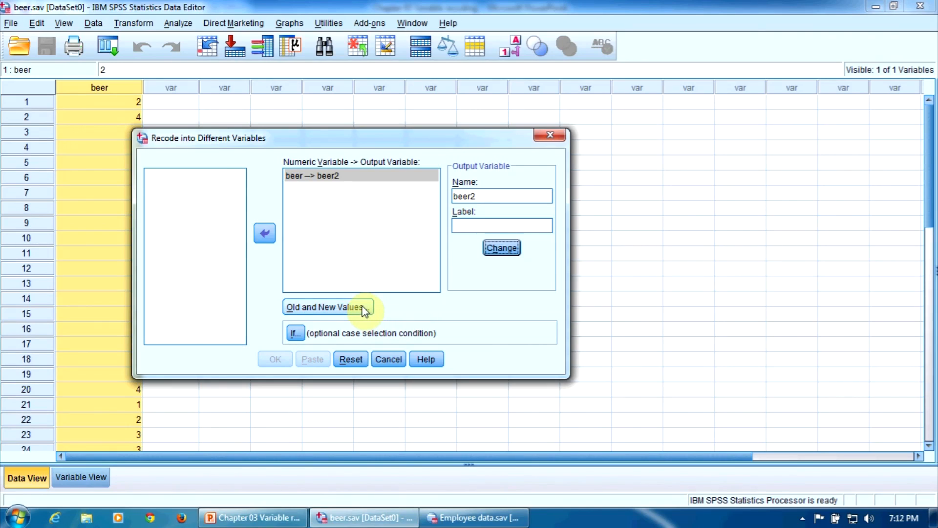
In Old and New Values, add the recode rules 1→1 and 2→1
click(327, 306)
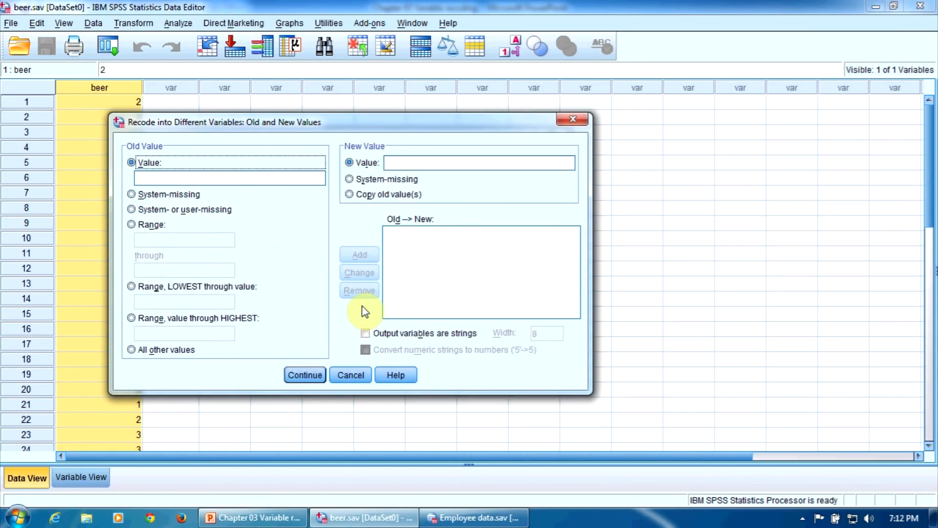
mouse_move(286, 254)
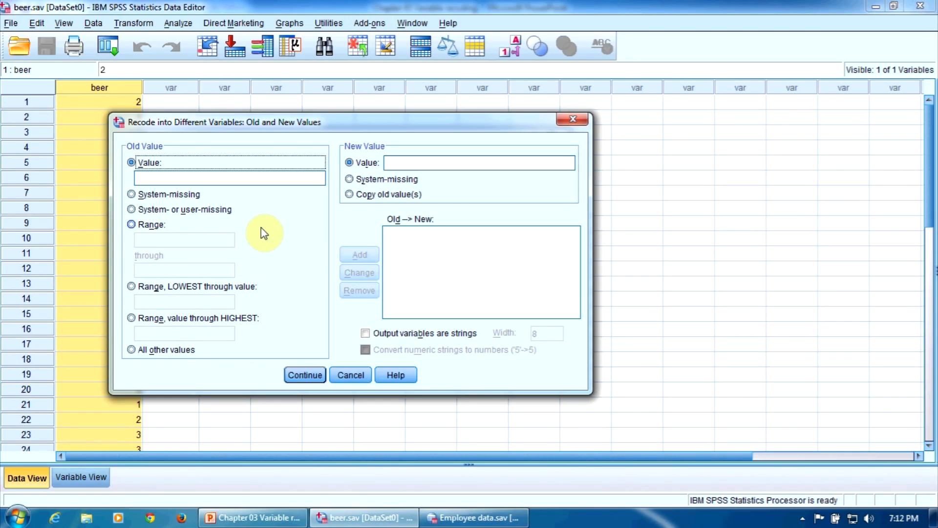
mouse_move(157, 156)
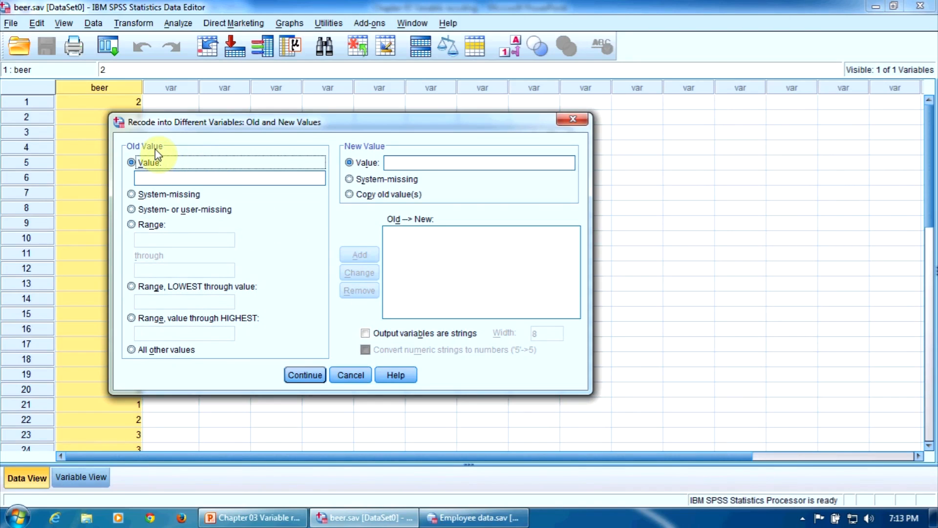
mouse_move(228, 147)
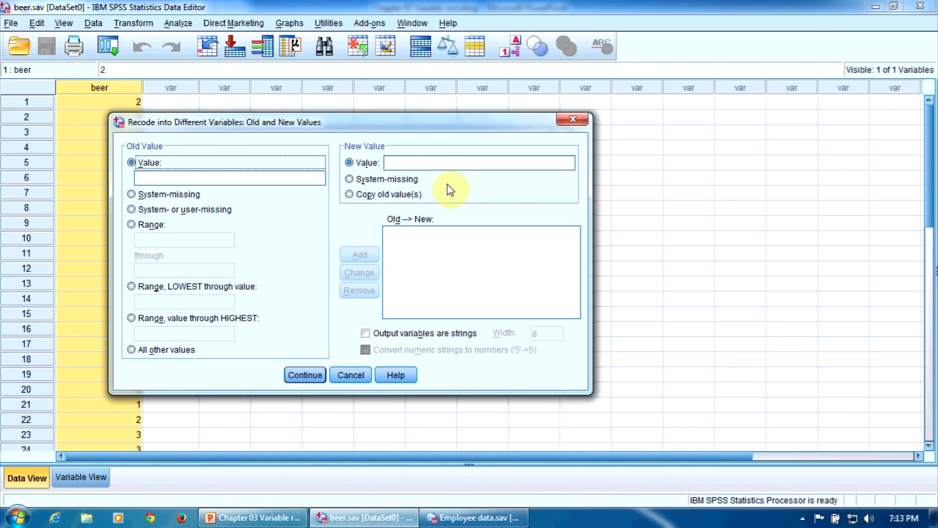
mouse_move(257, 197)
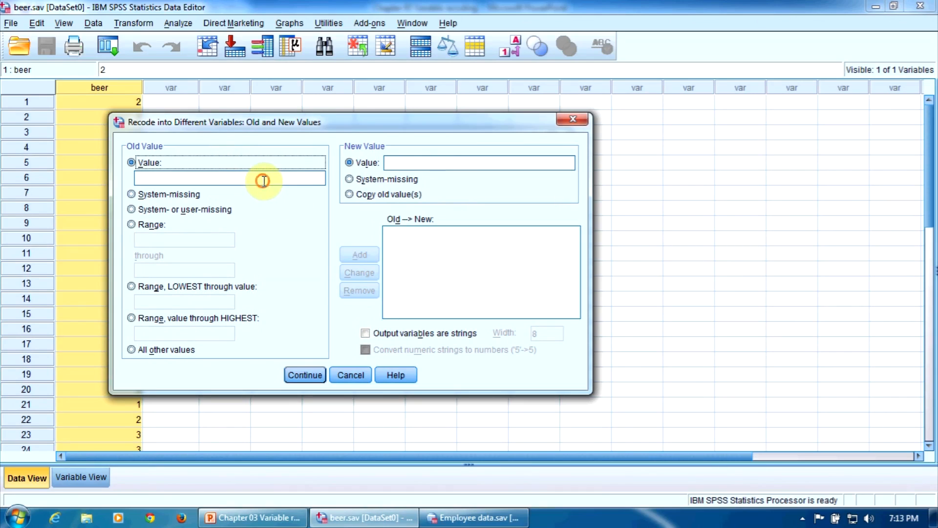
text(1)
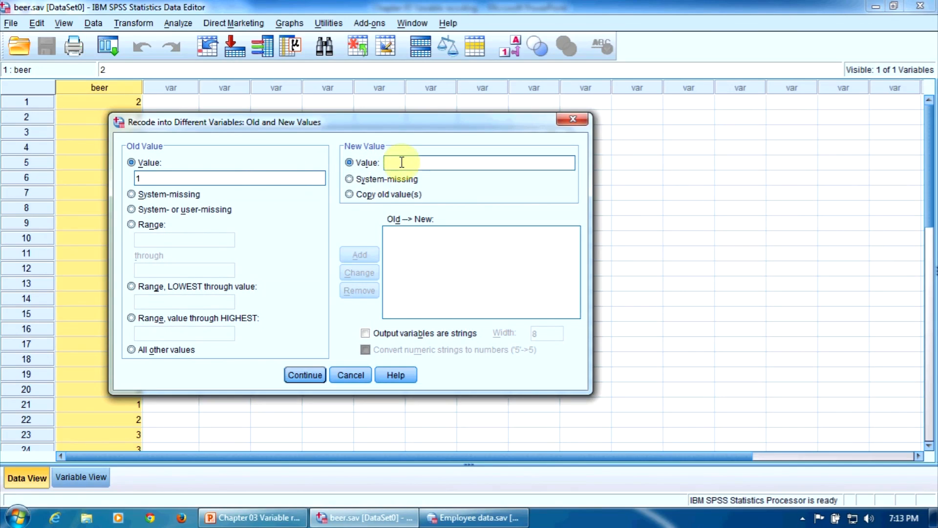
text(1)
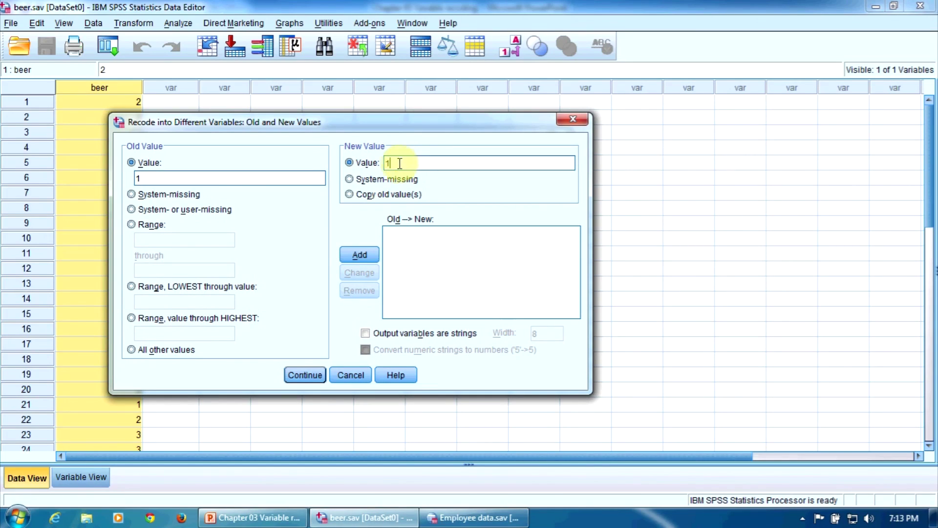
click(360, 255)
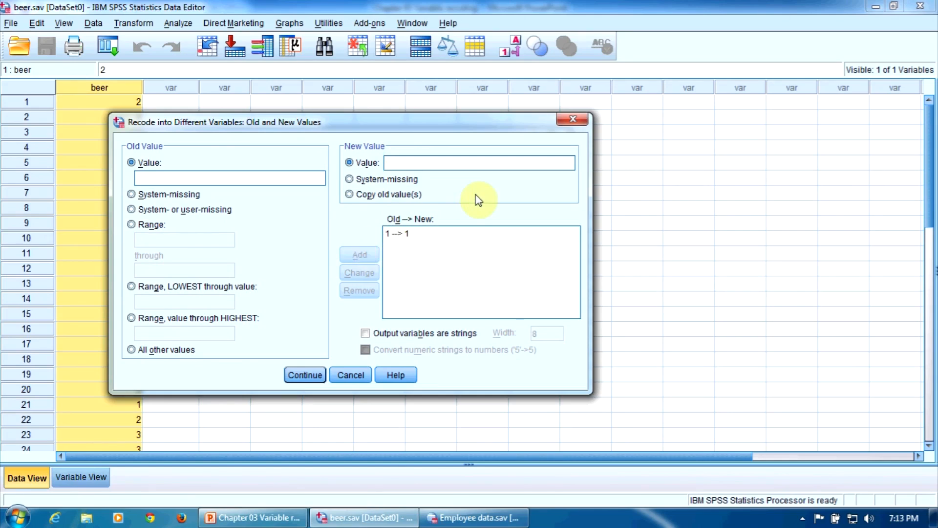
mouse_move(420, 246)
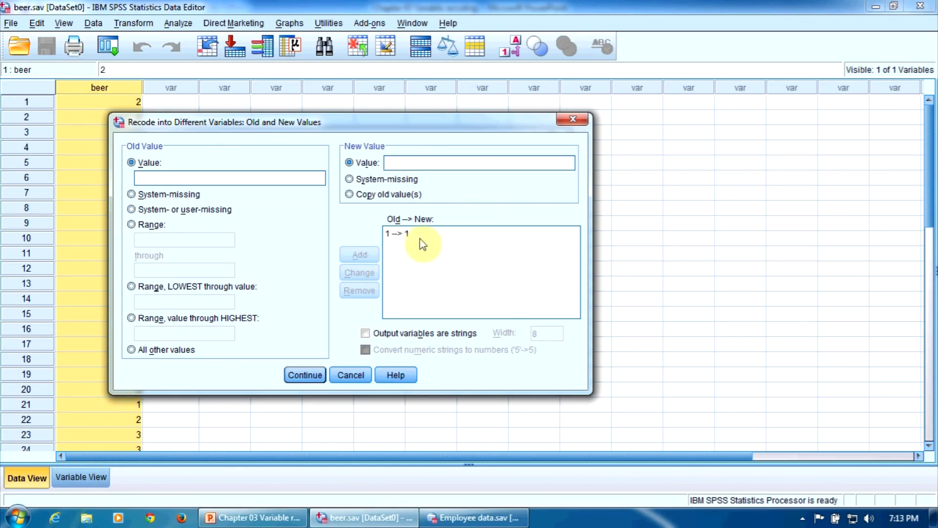
mouse_move(412, 243)
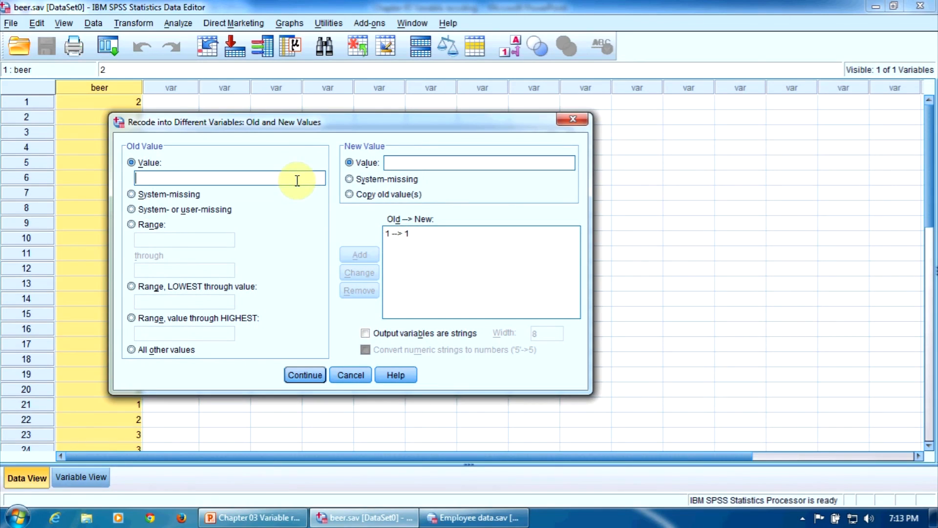
text(2)
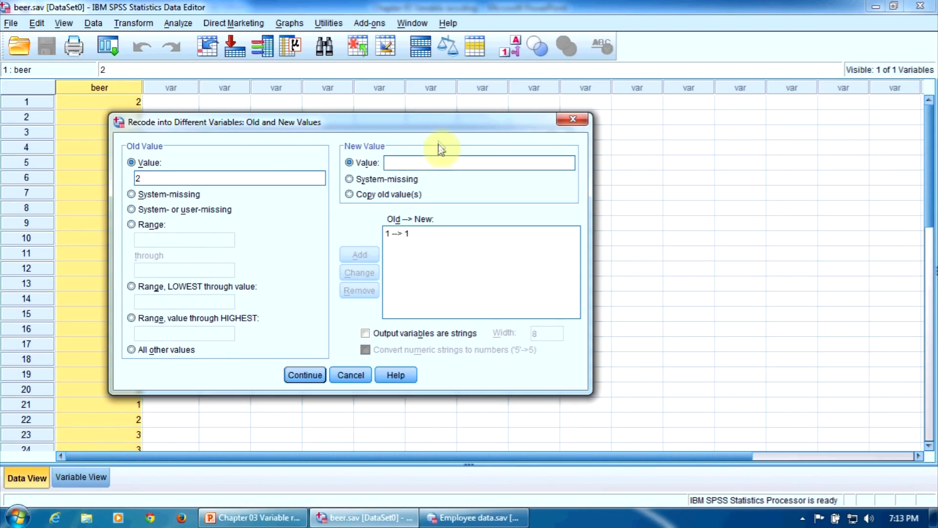
text(1)
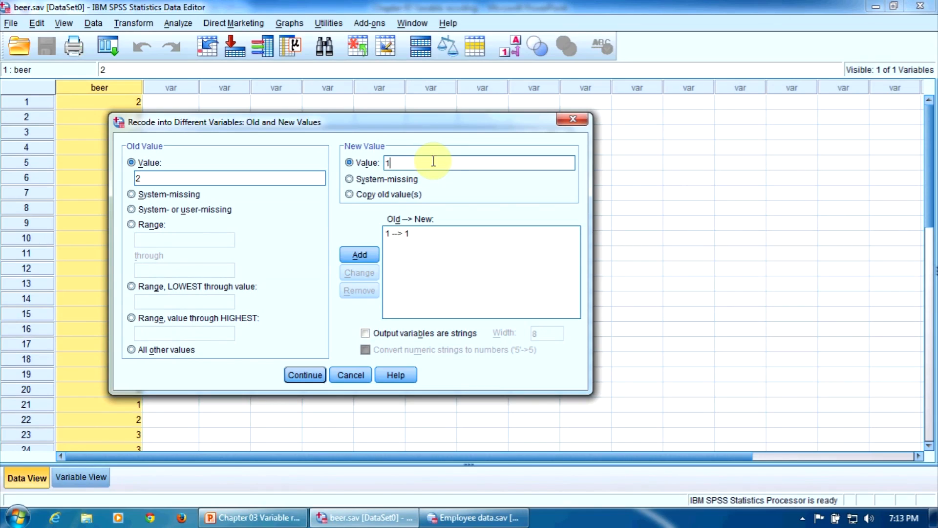
click(360, 254)
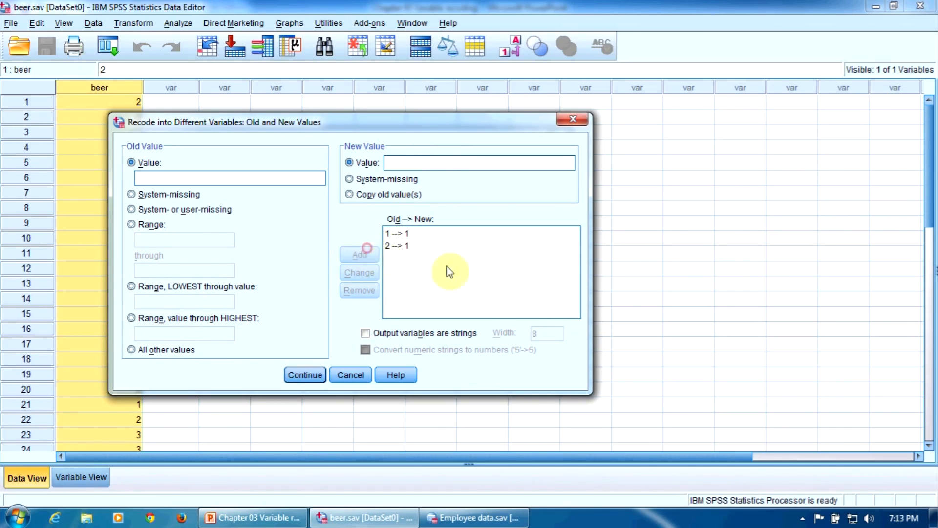
mouse_move(460, 274)
text(3)
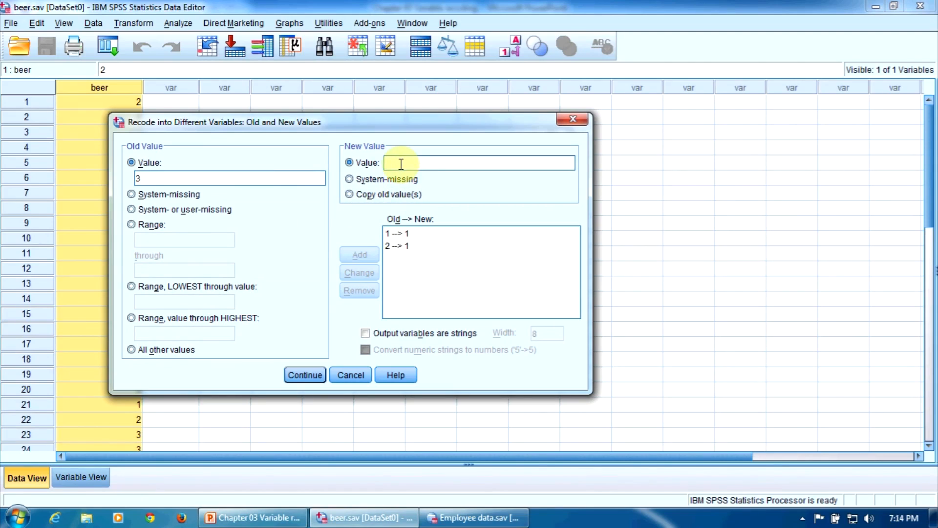
Add the recode rules 3→2 and 4→2 and confirm the mappings
text(2)
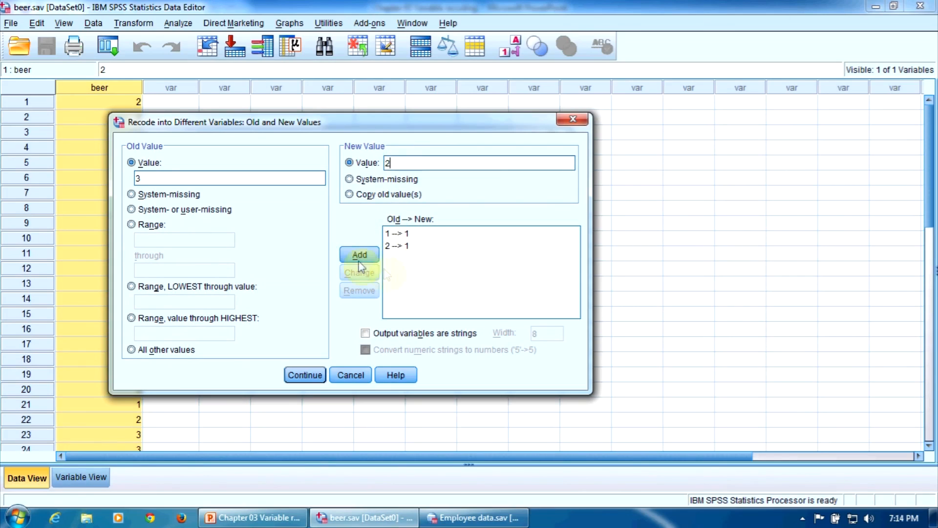
click(360, 254)
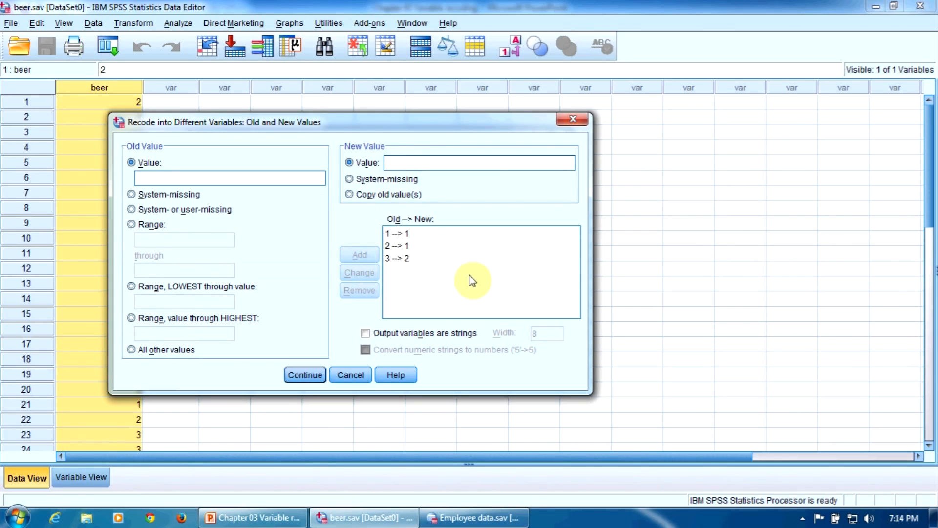
mouse_move(317, 198)
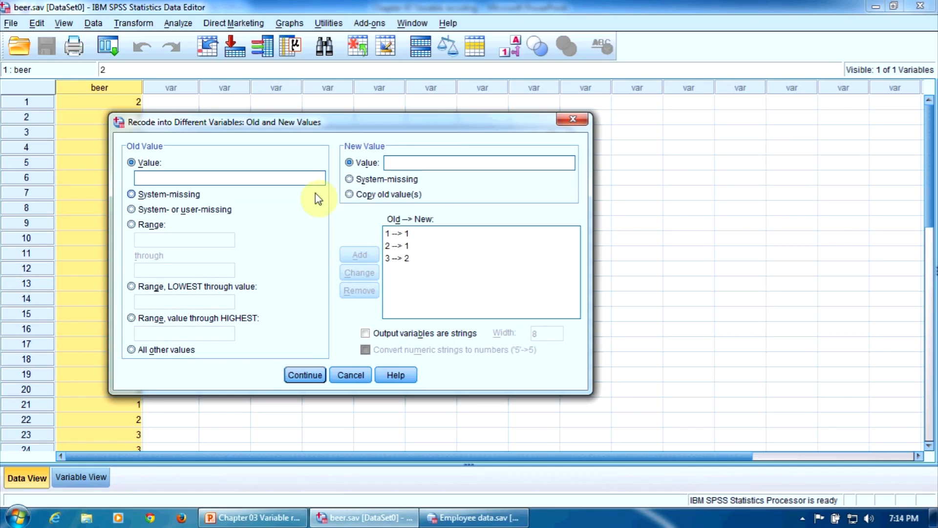
text(4)
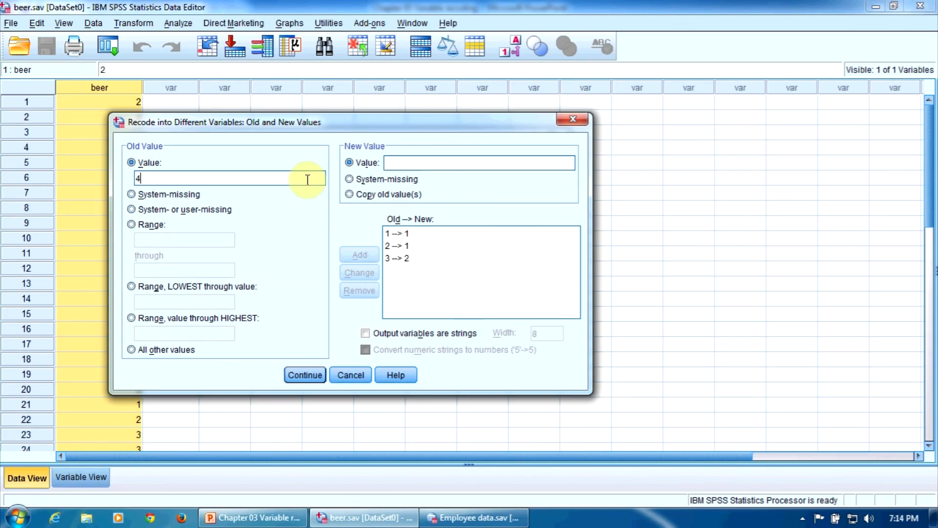
mouse_move(463, 160)
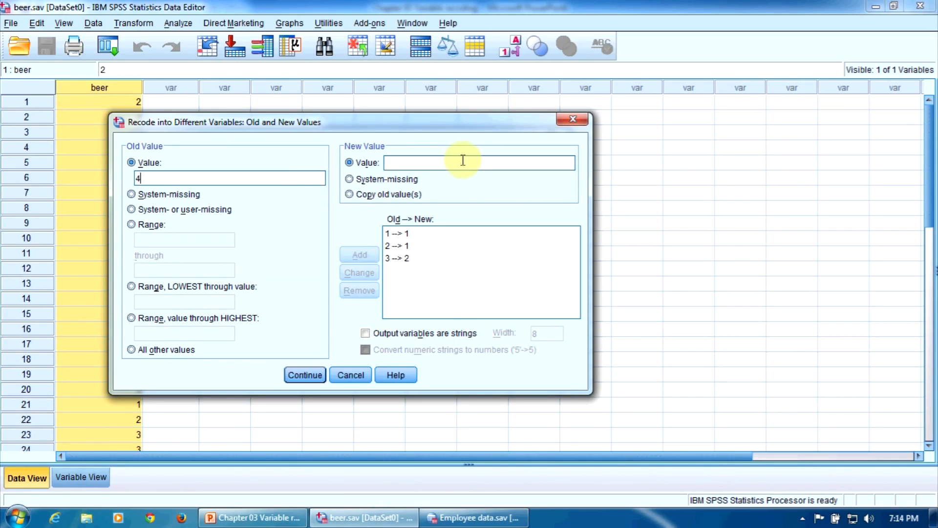
text(2)
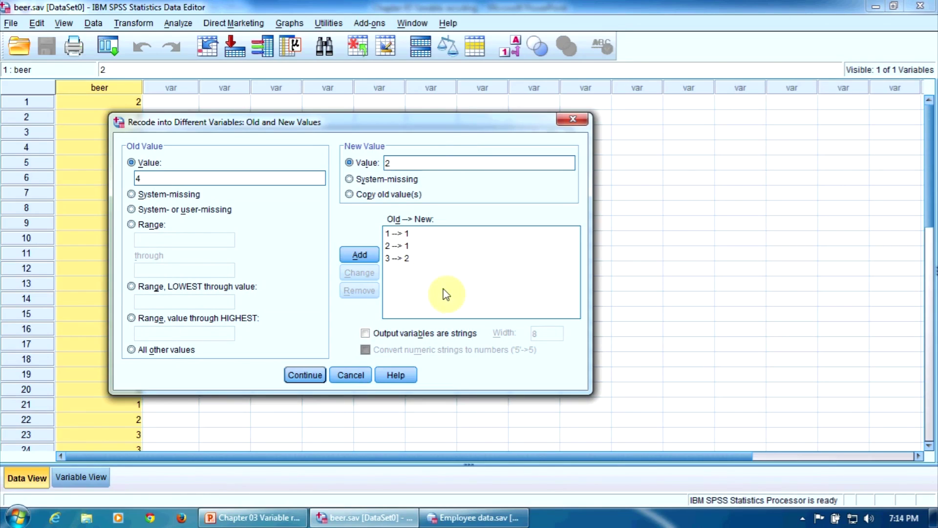
click(359, 254)
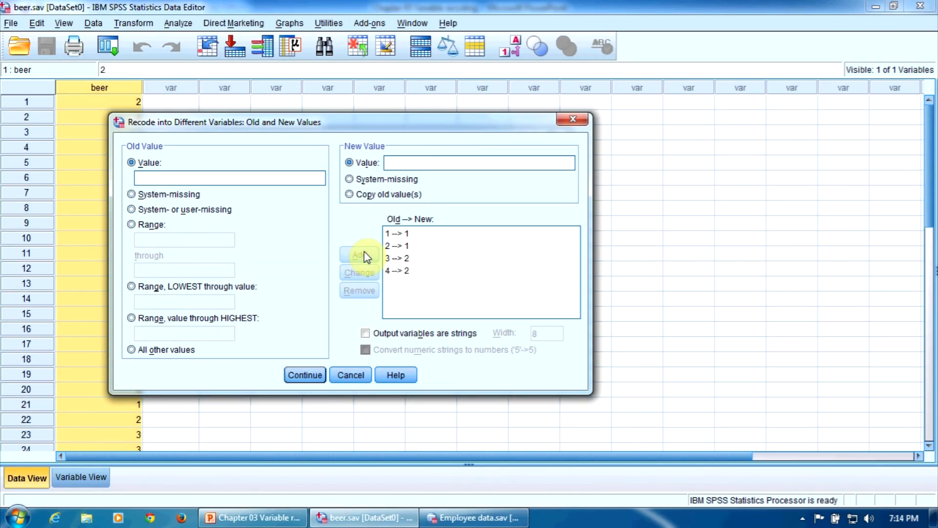
mouse_move(443, 268)
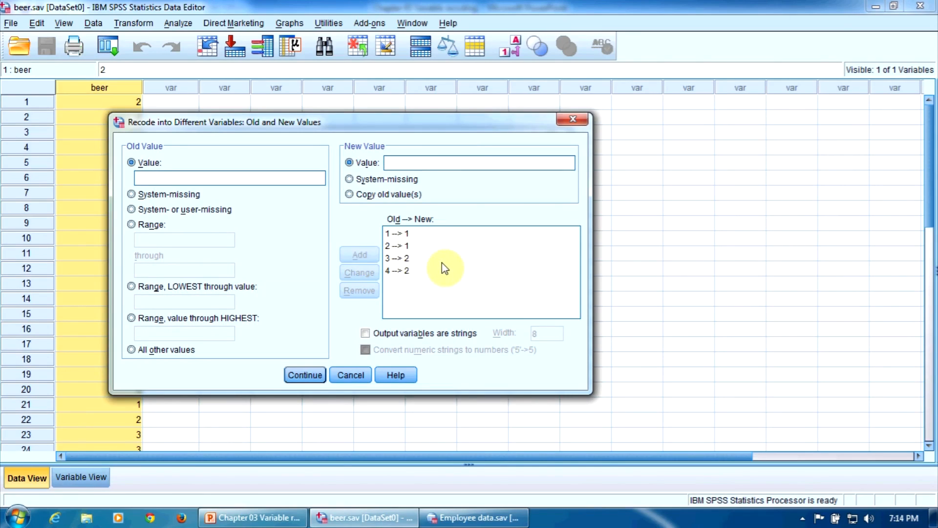
click(397, 258)
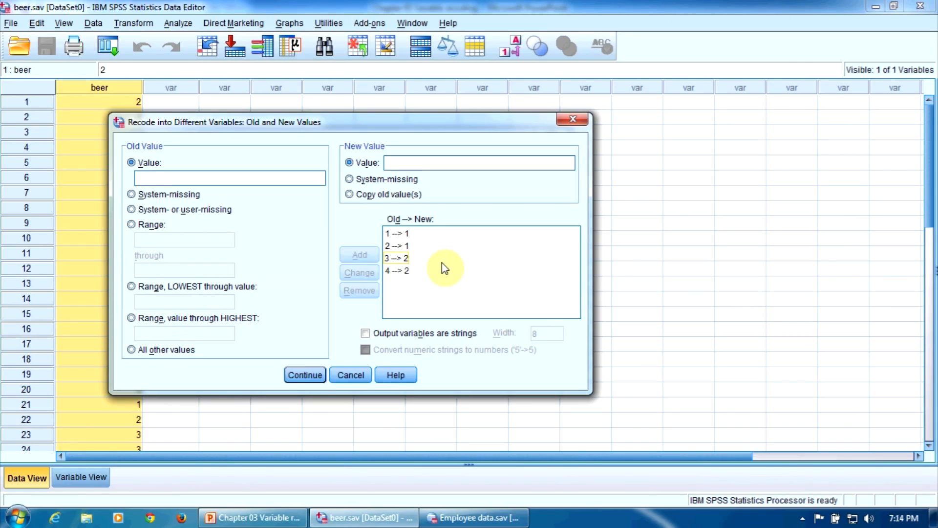
mouse_move(312, 376)
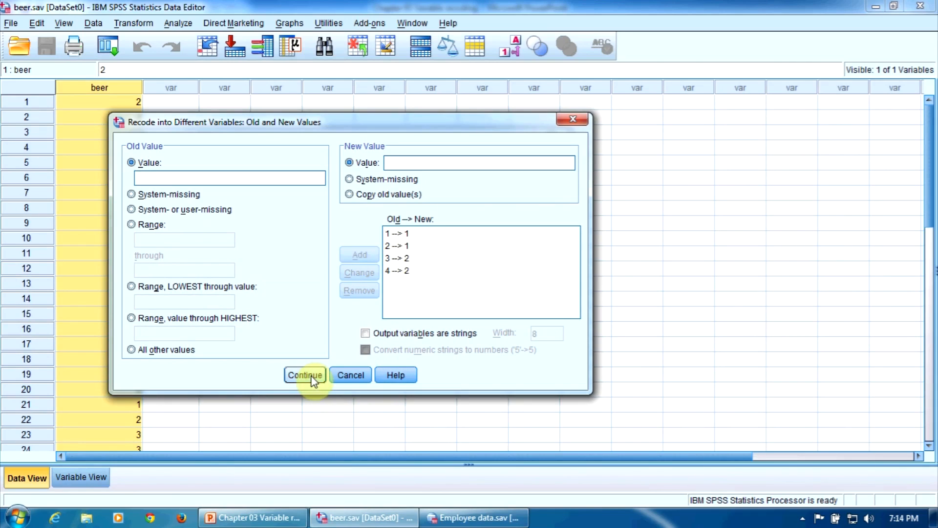
click(304, 375)
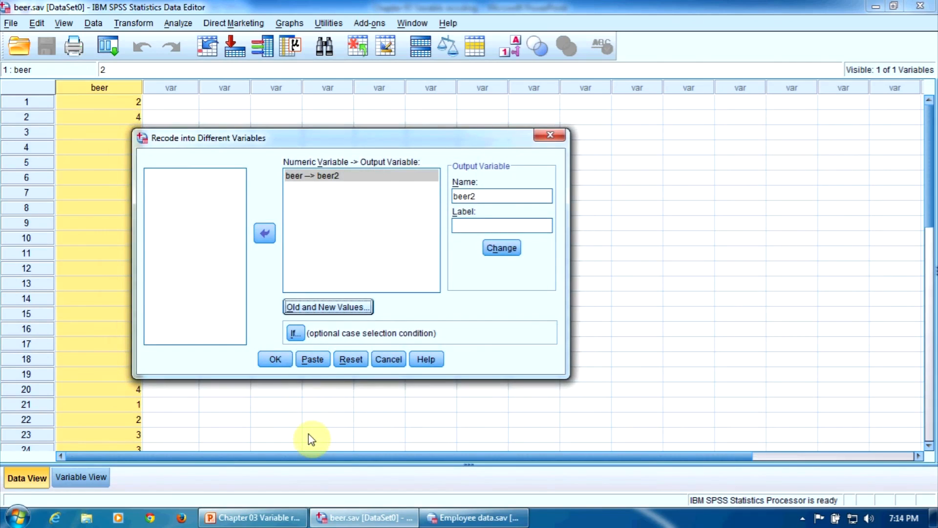
mouse_move(294, 405)
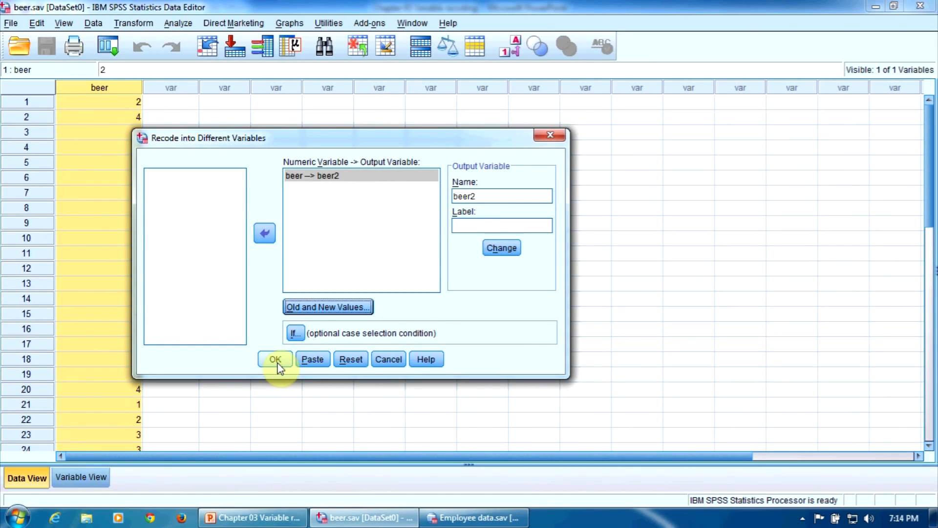
Run the recode so beer2 appears beside beer with values 1.00 and 2.00
click(275, 358)
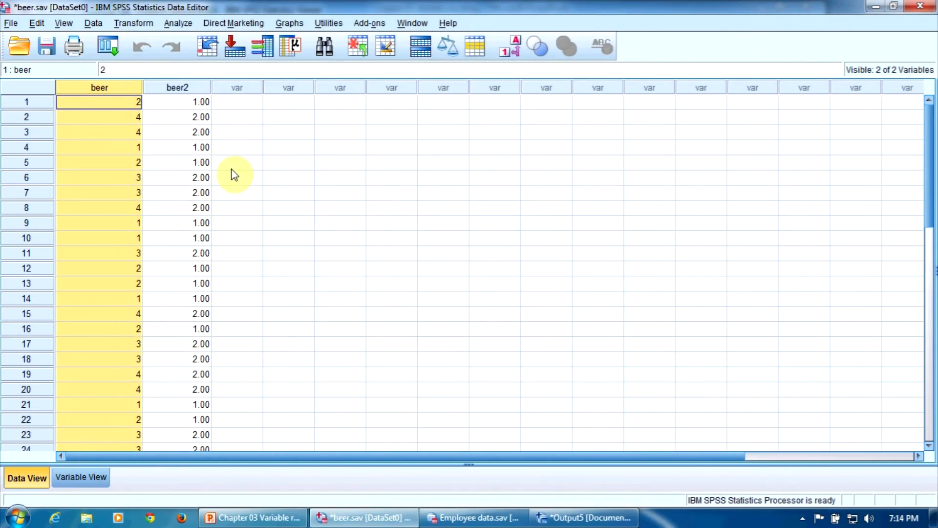
mouse_move(189, 115)
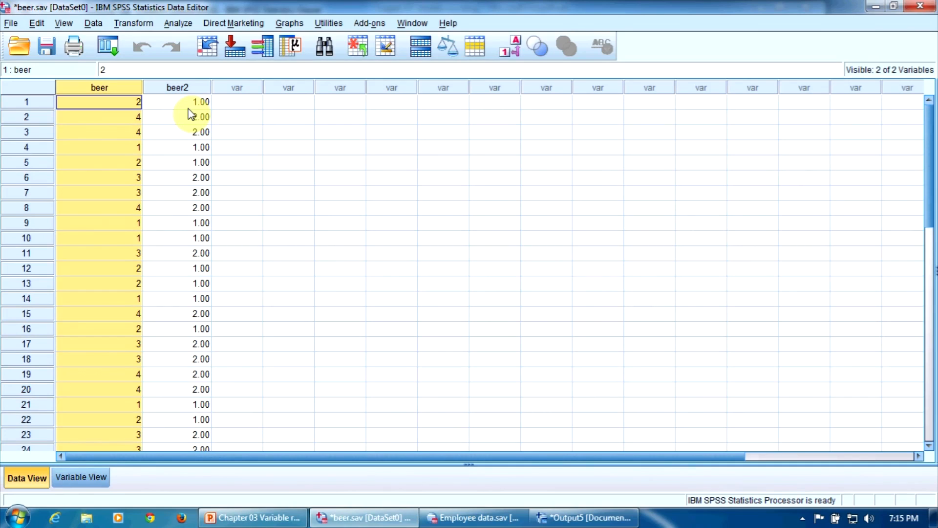
mouse_move(432, 412)
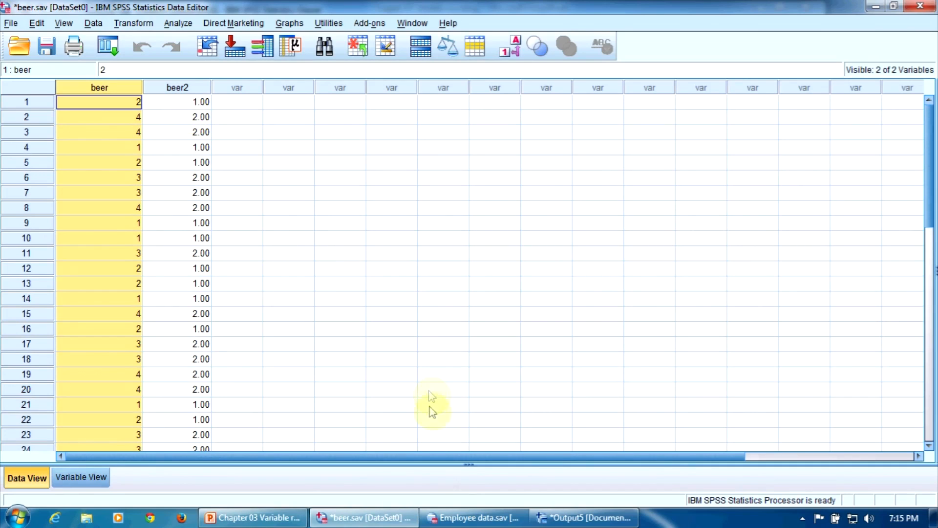
mouse_move(466, 518)
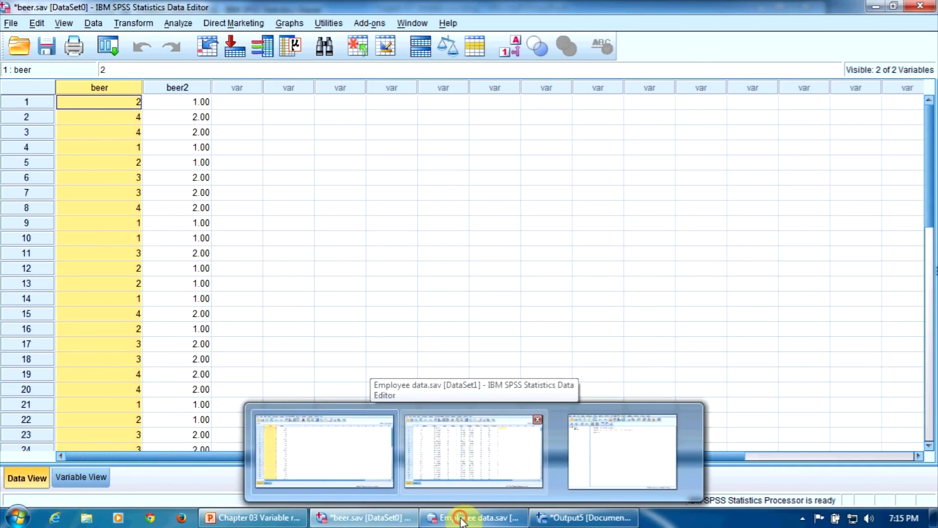
Switch to Employee data.sav and select its salary column
click(465, 517)
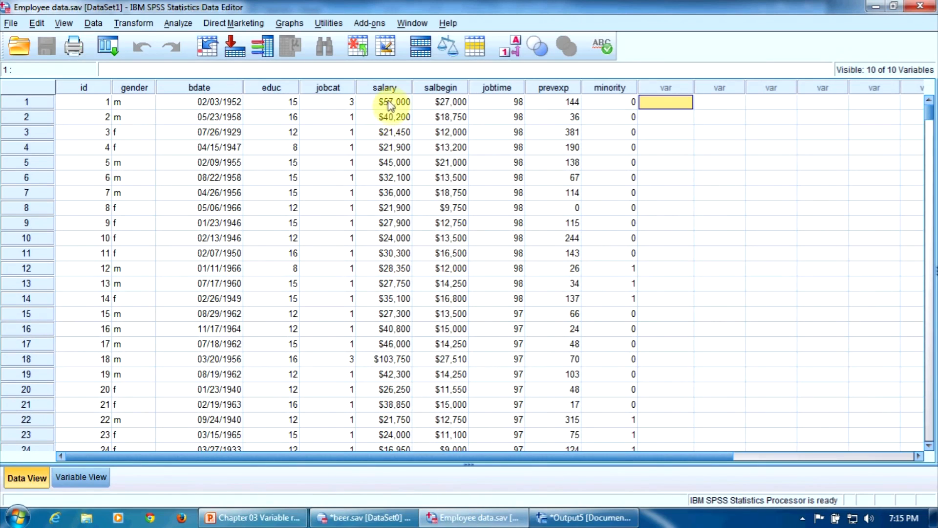
click(384, 87)
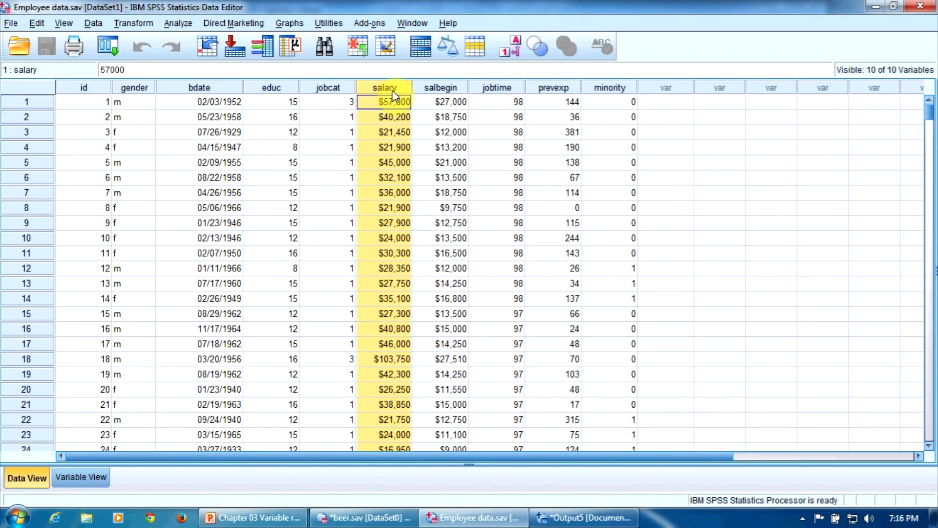
mouse_move(146, 30)
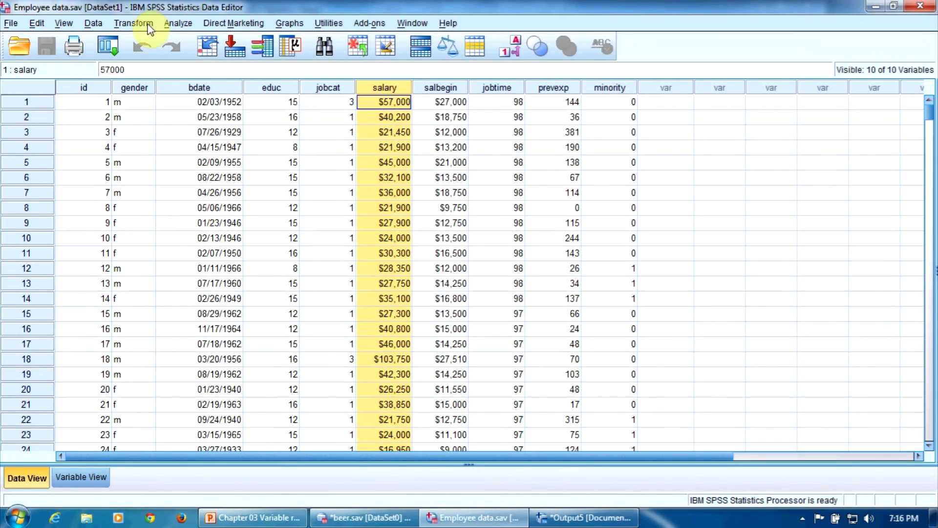
In Recode into Different Variables, map Current Salary to a new output variable named salary2
click(133, 23)
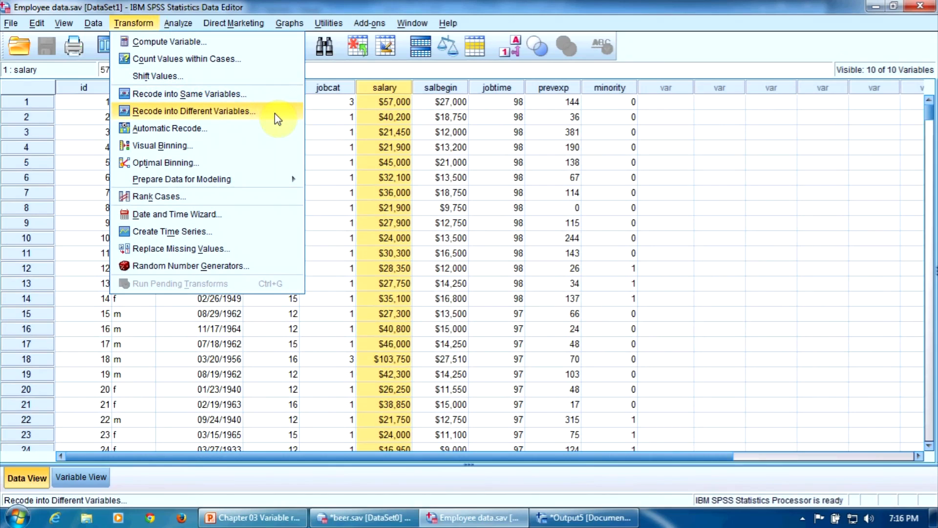
click(274, 116)
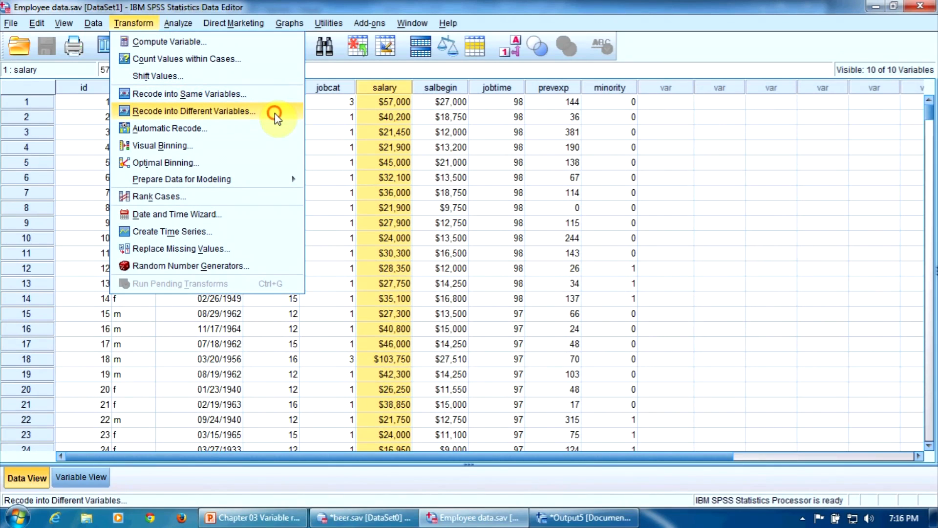
click(195, 111)
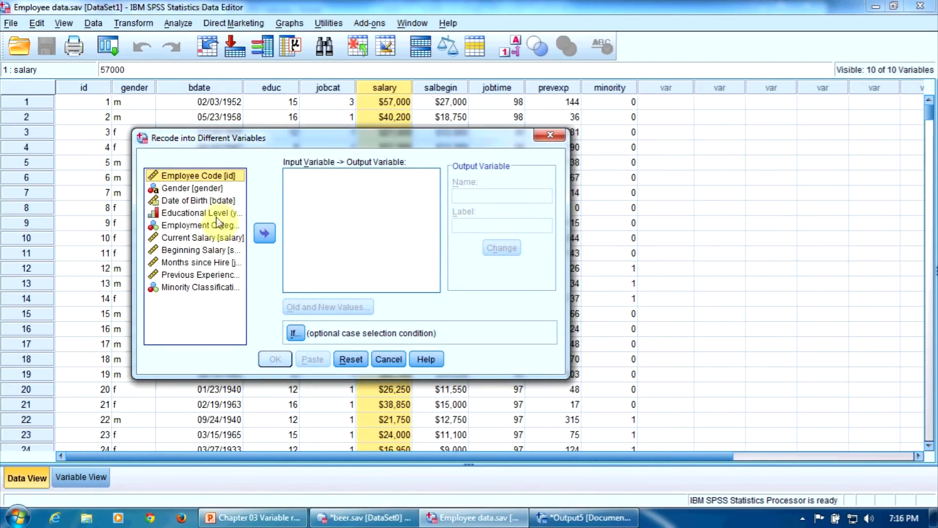
click(196, 237)
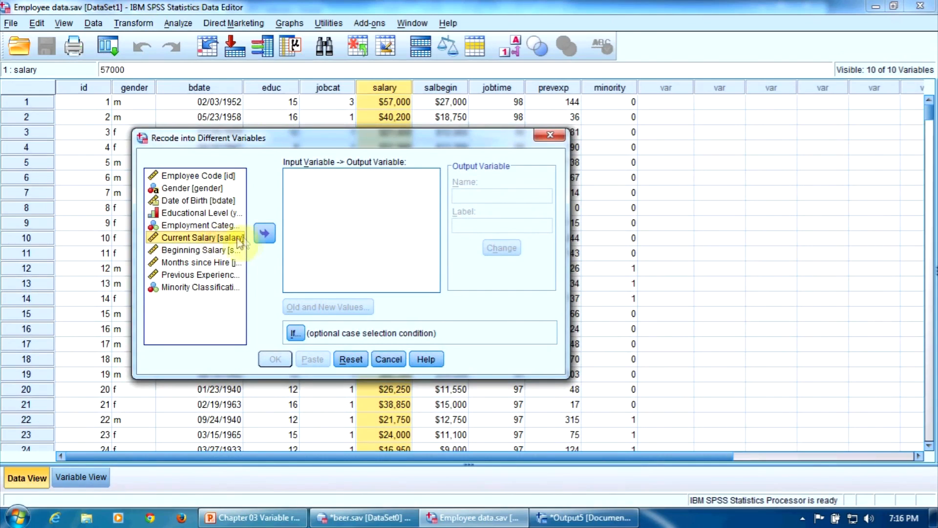
click(265, 232)
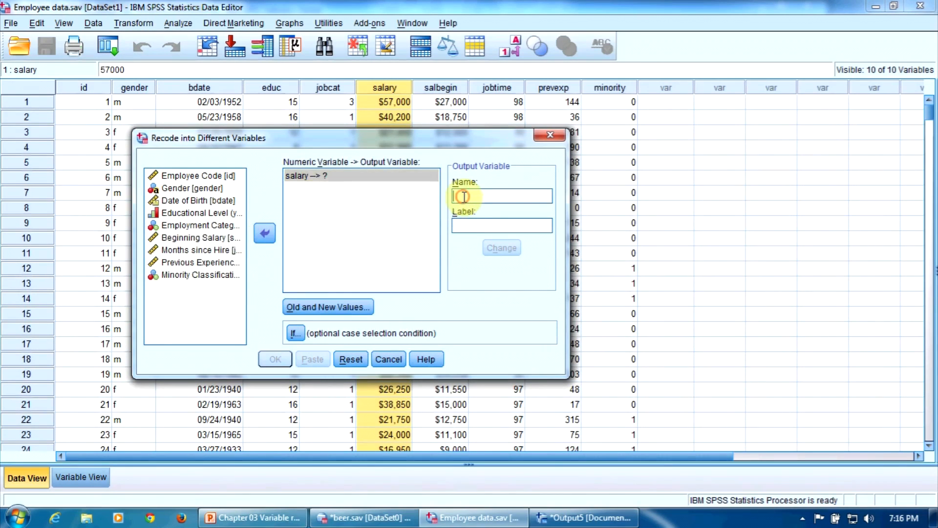
text(salary2)
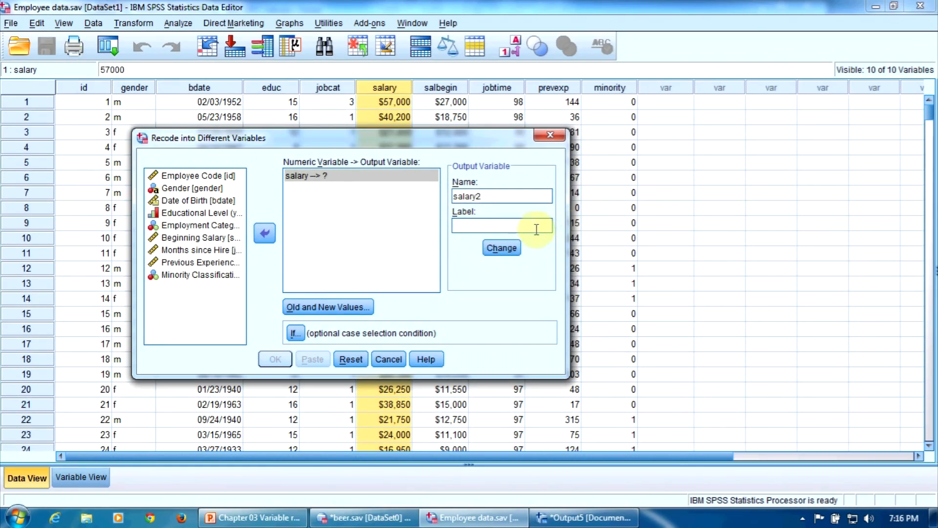
click(501, 247)
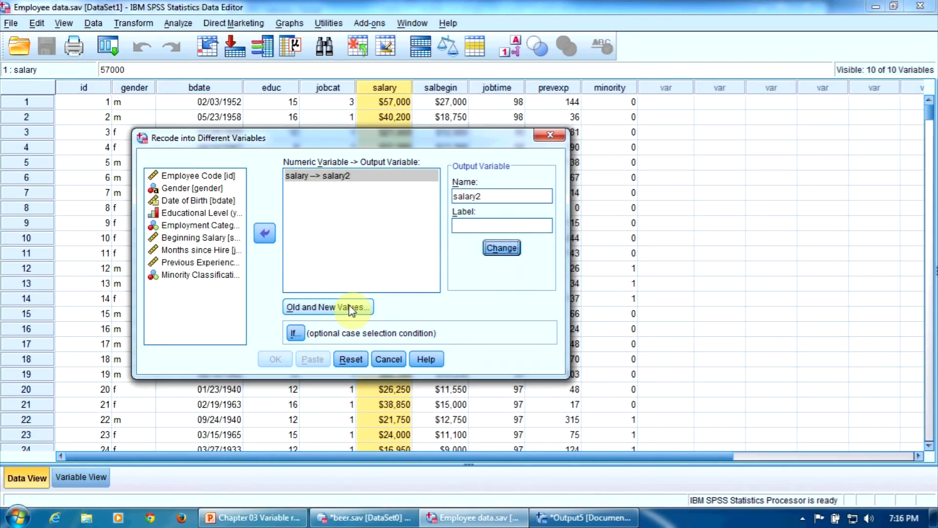
Add the rule mapping salaries from lowest through 50000 to 1
click(328, 306)
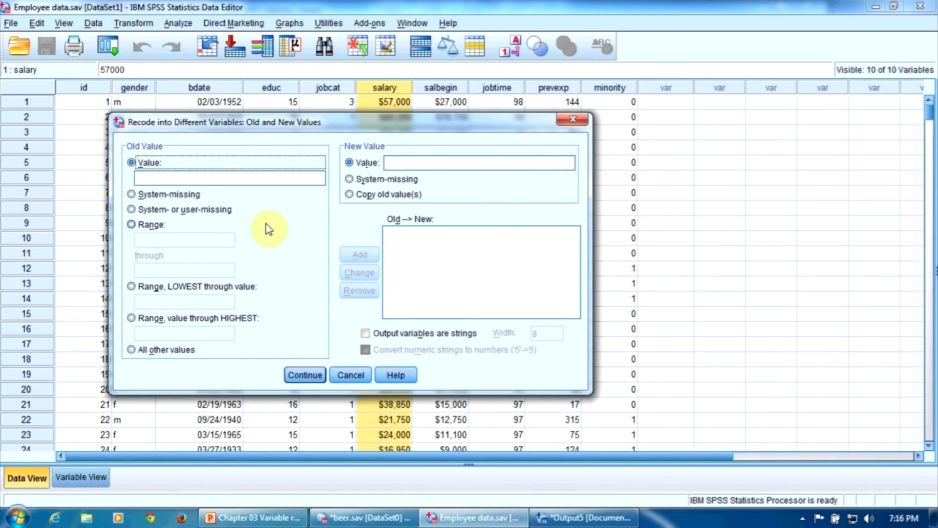
mouse_move(227, 235)
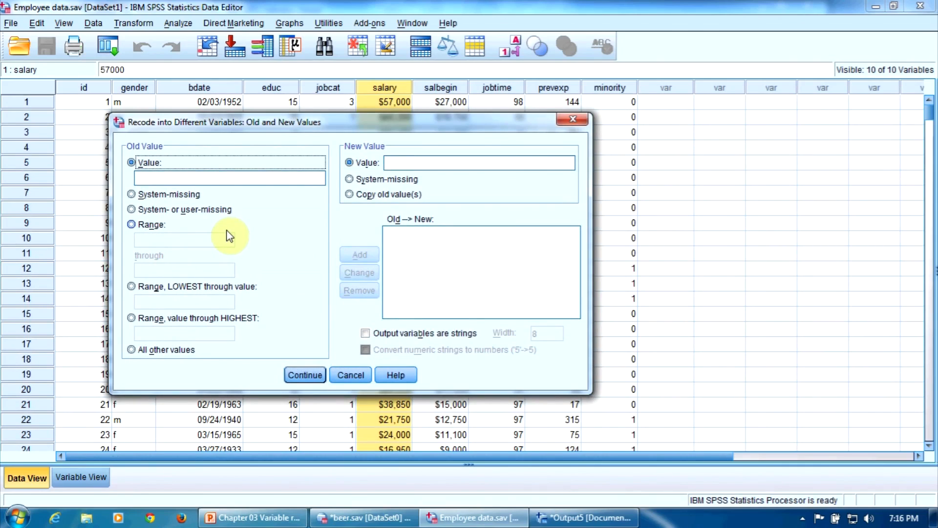
click(130, 286)
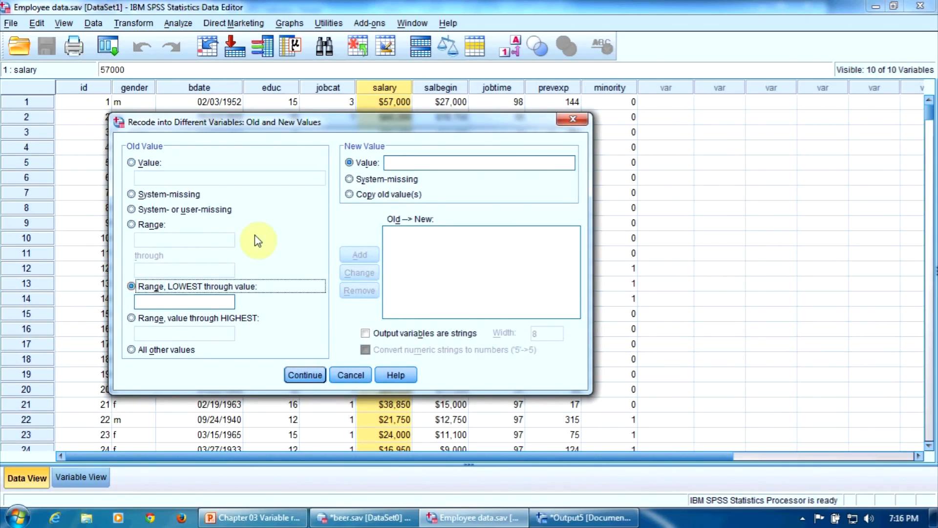
mouse_move(278, 231)
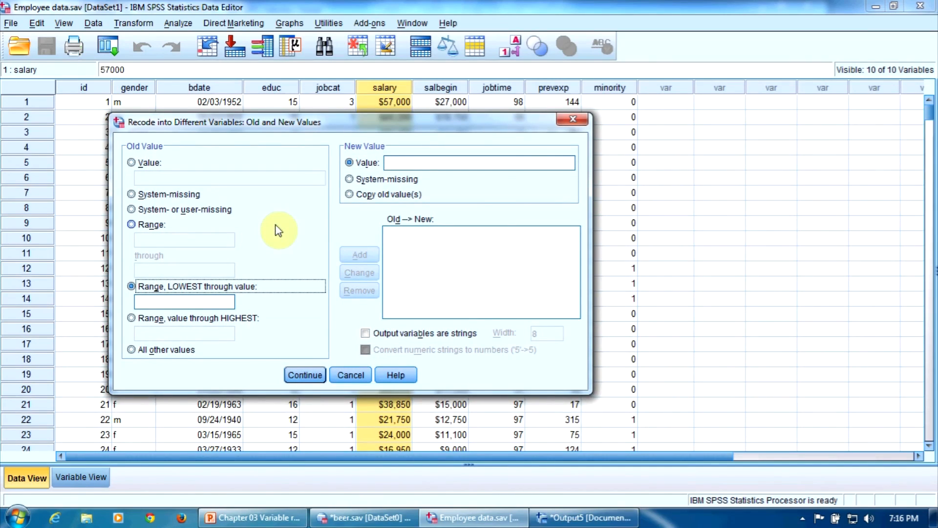
click(183, 301)
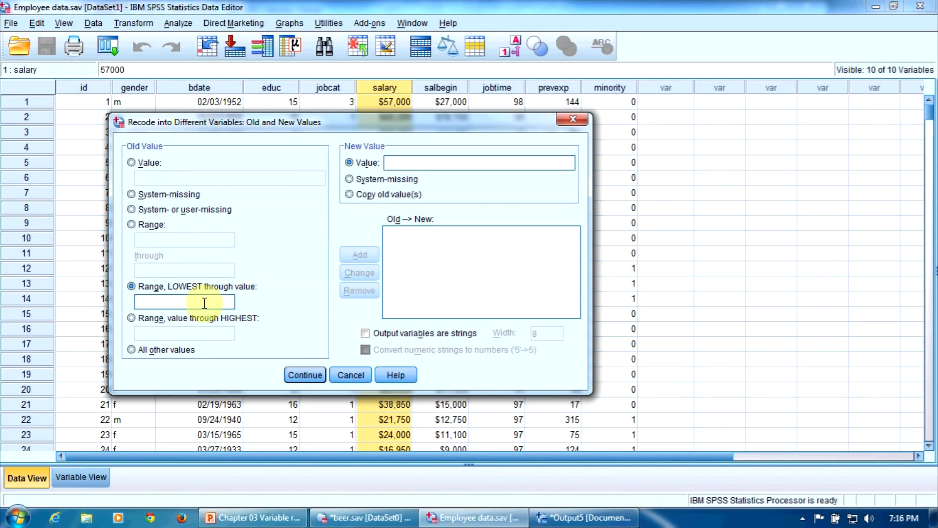
text(50000)
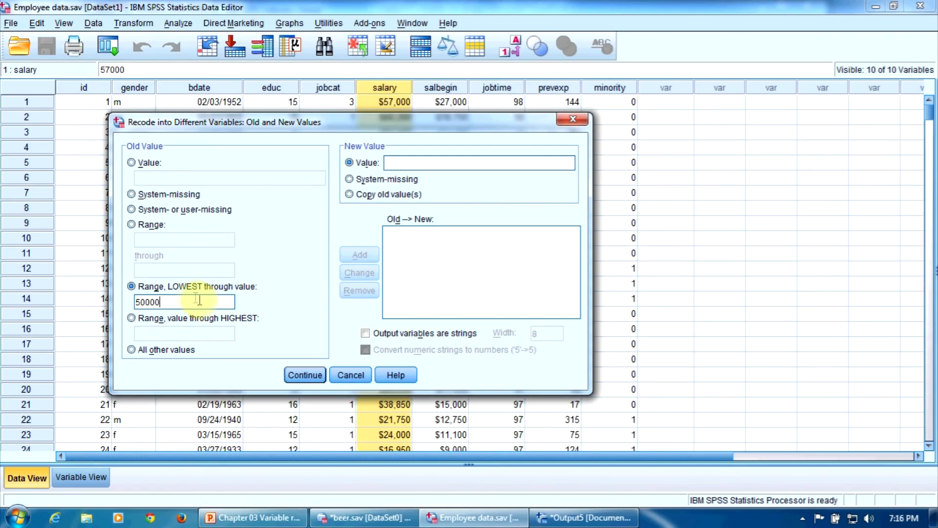
mouse_move(241, 290)
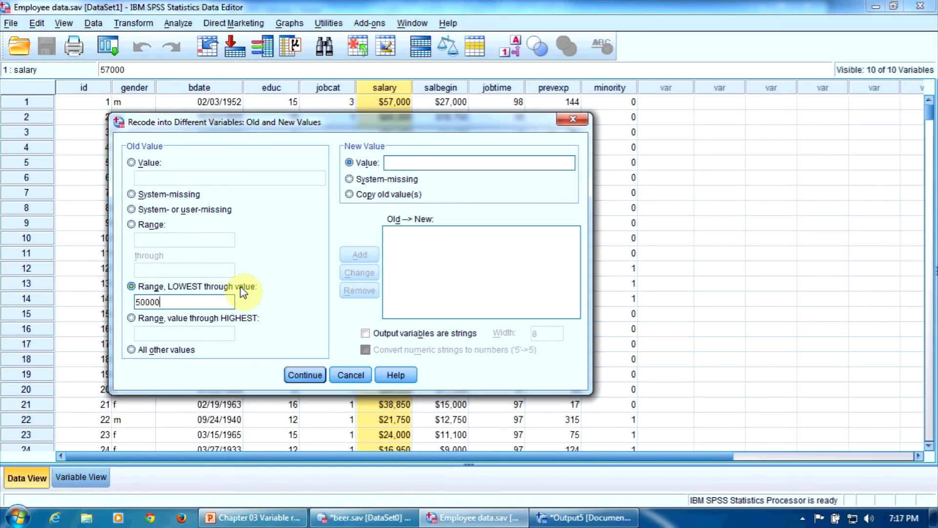
mouse_move(405, 181)
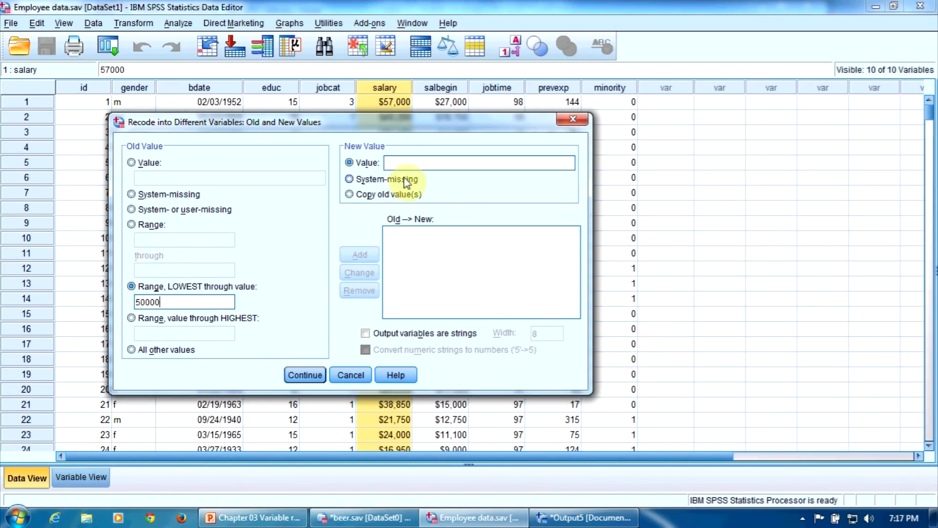
click(478, 162)
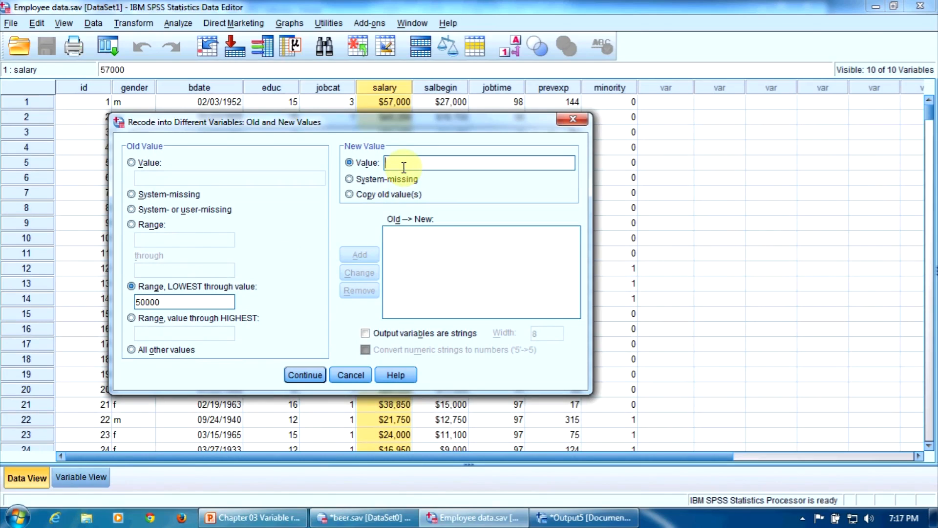
text(1)
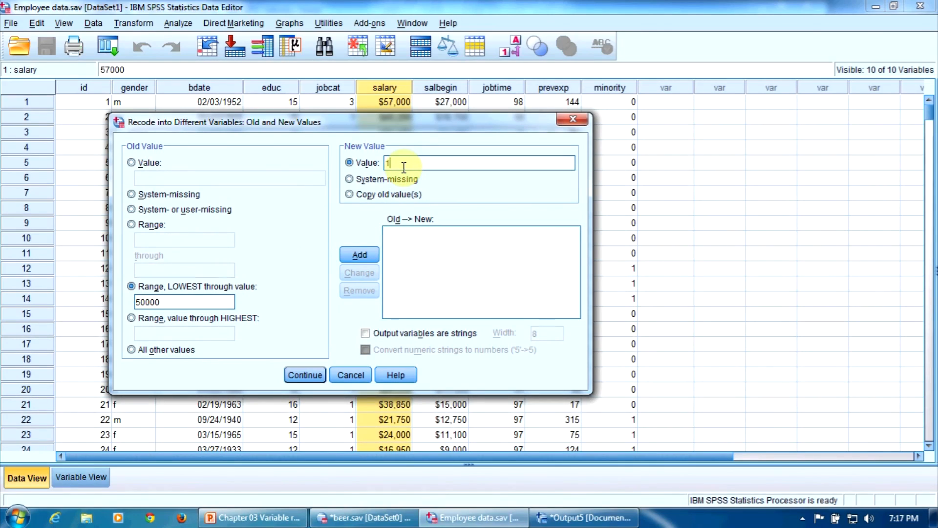
click(359, 255)
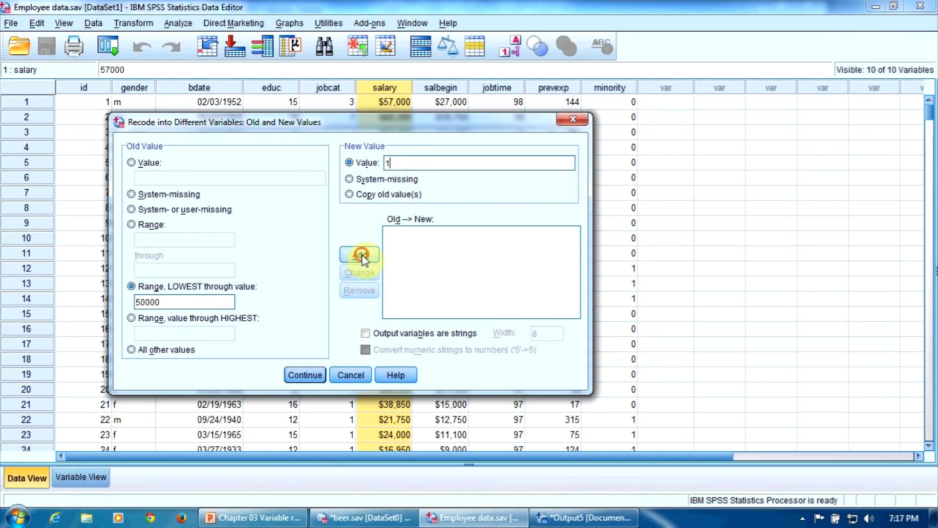
click(359, 255)
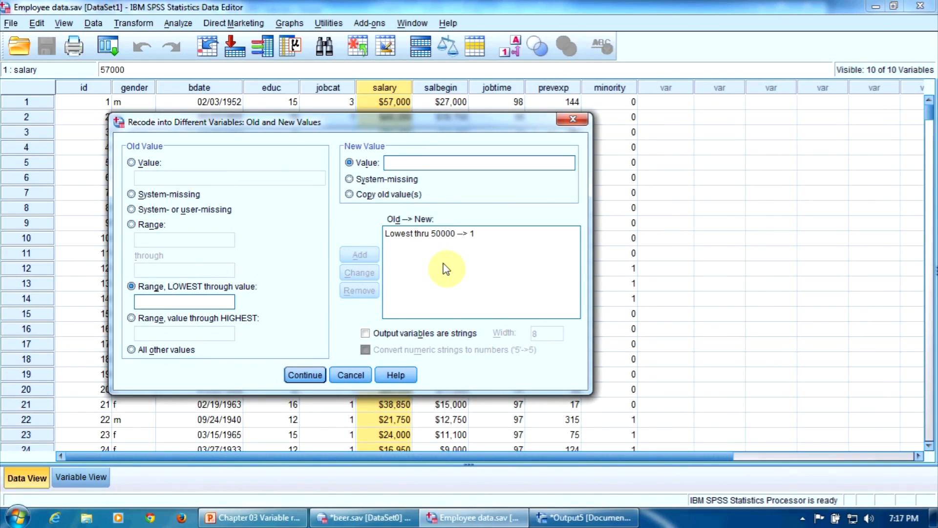
mouse_move(131, 350)
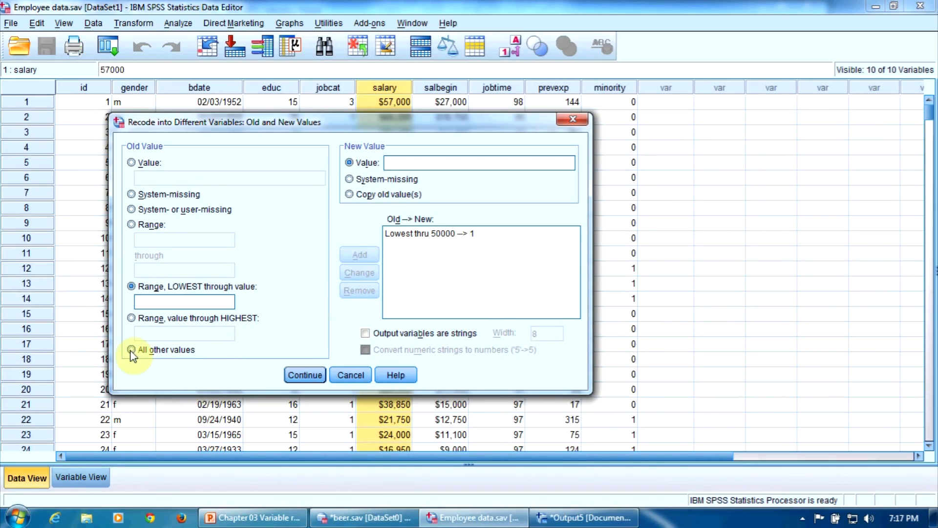
Map all other salary values to 2 and confirm the rules
click(131, 349)
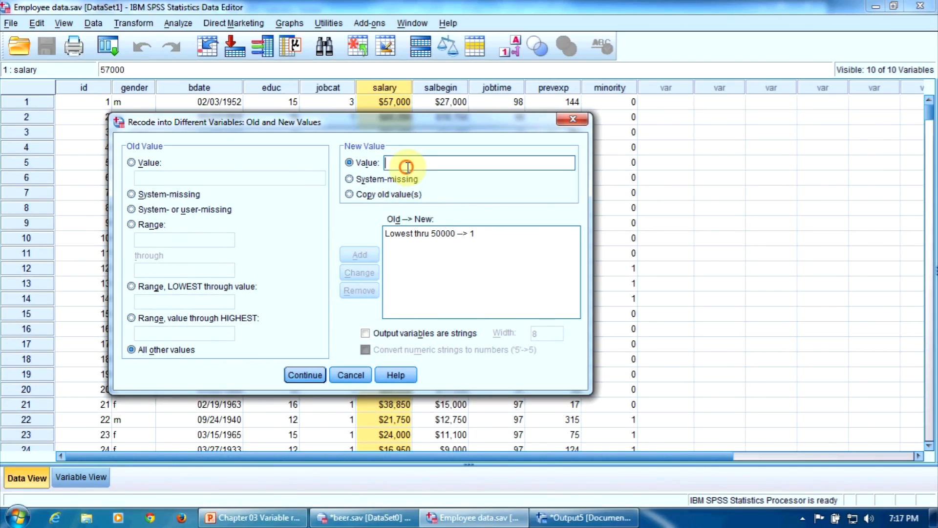
text(2)
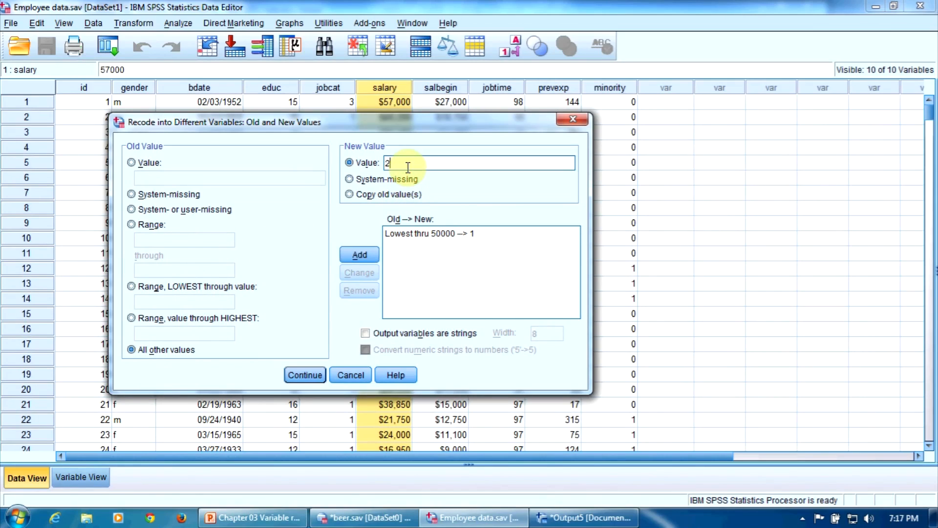
click(360, 254)
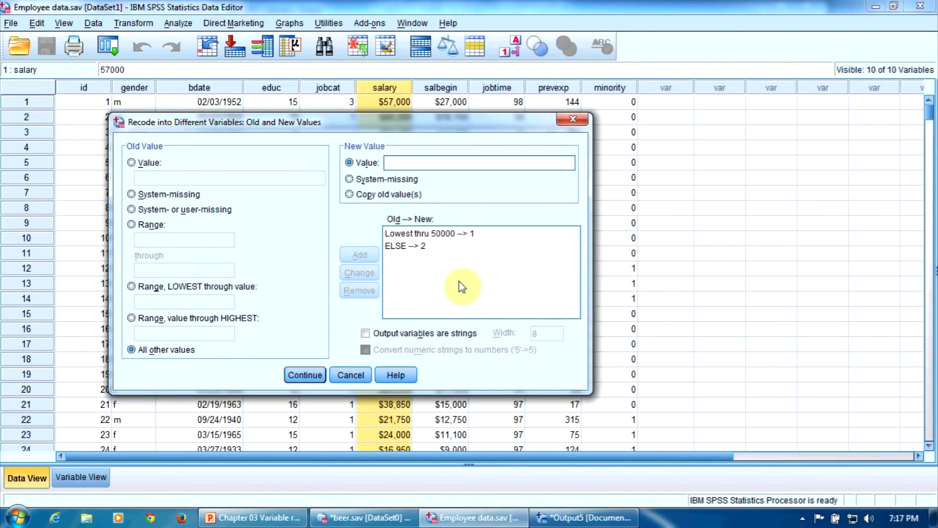
click(304, 374)
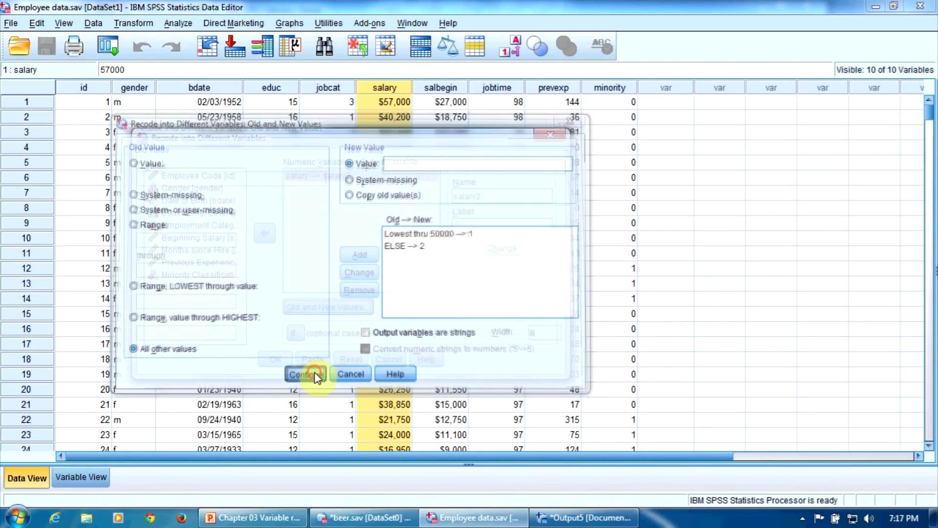
Run the salary recode and check the new salary2 codes 1.00 and 2.00
click(305, 374)
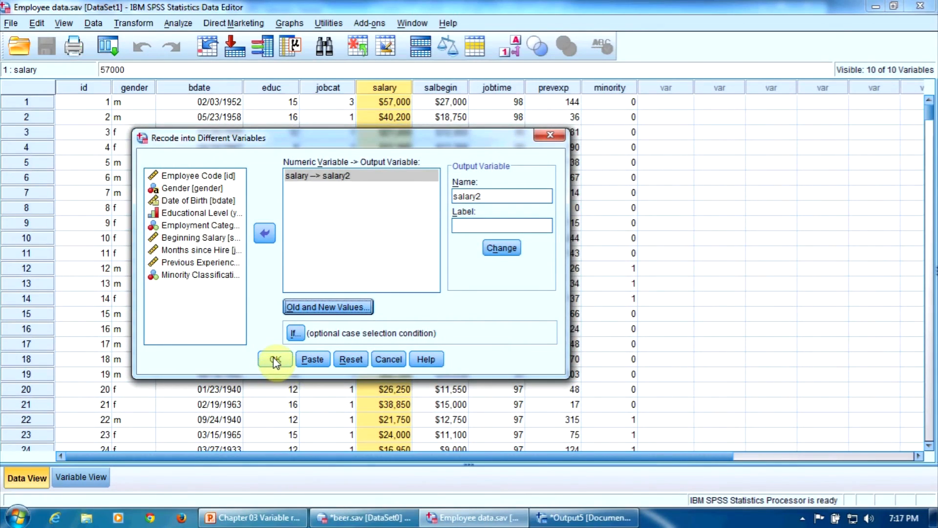
click(275, 359)
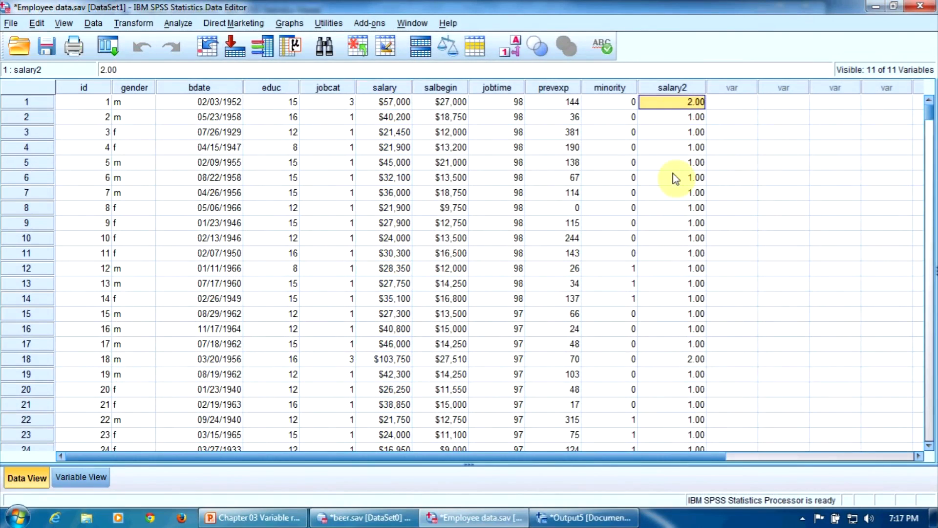
click(668, 132)
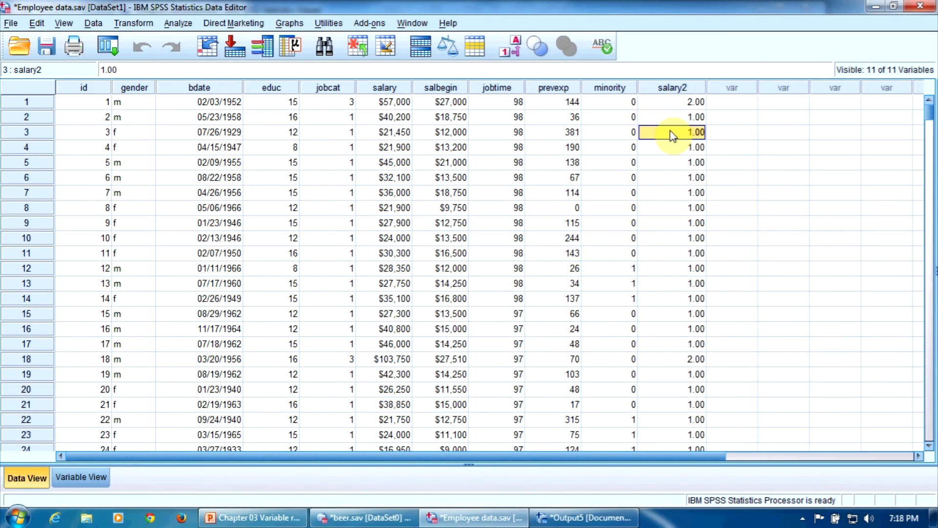
click(252, 517)
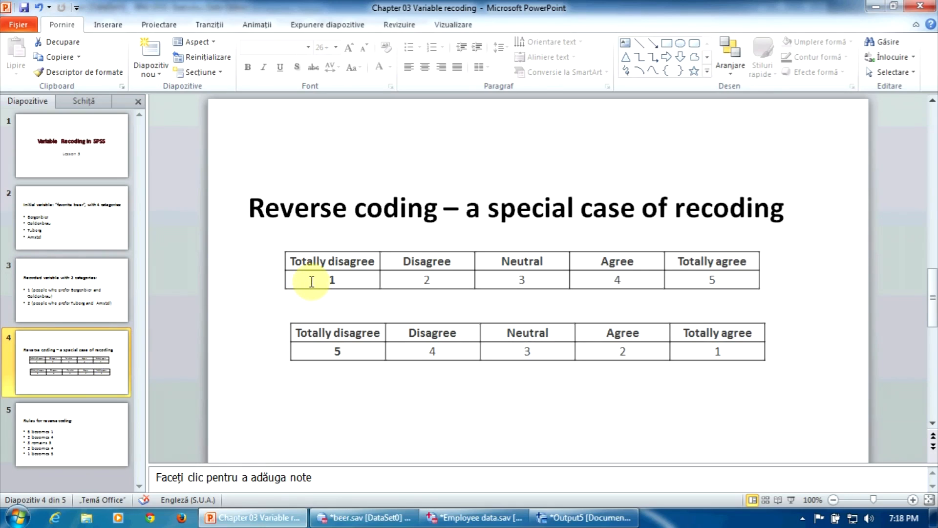
mouse_move(403, 286)
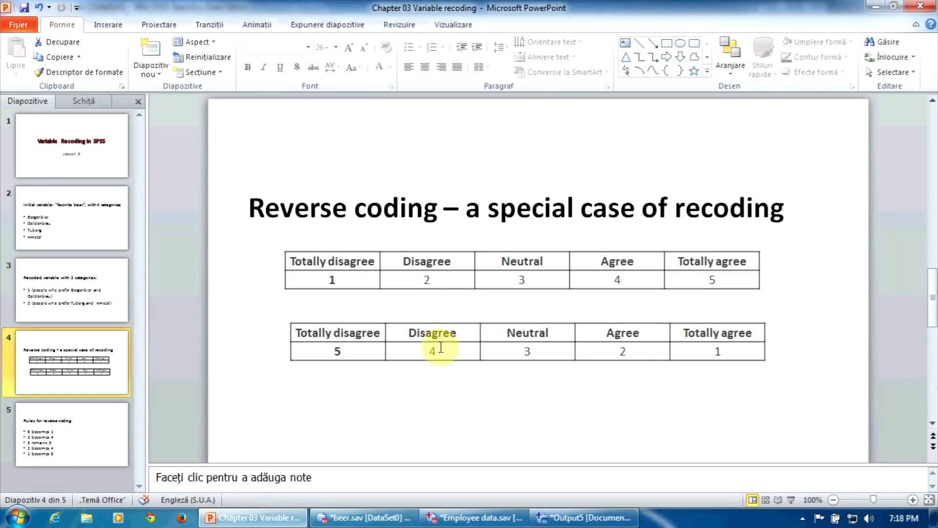
mouse_move(721, 350)
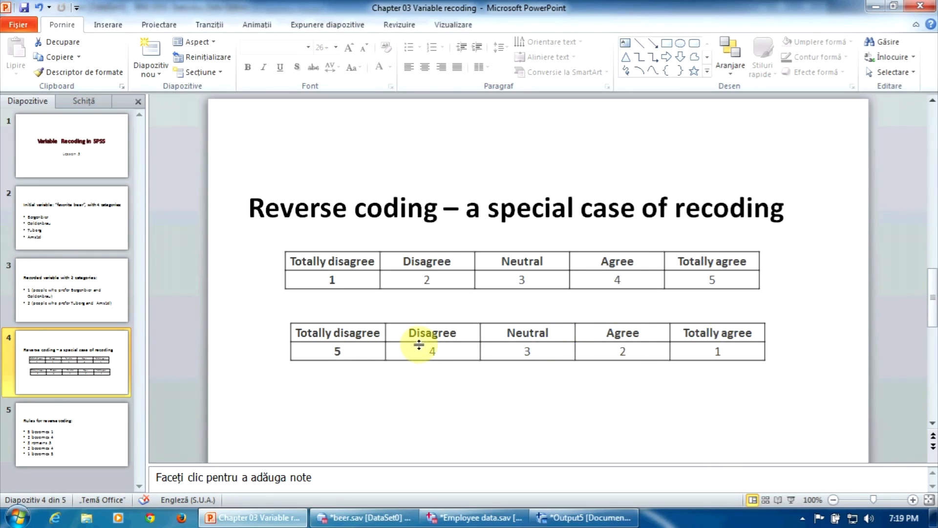
mouse_move(373, 274)
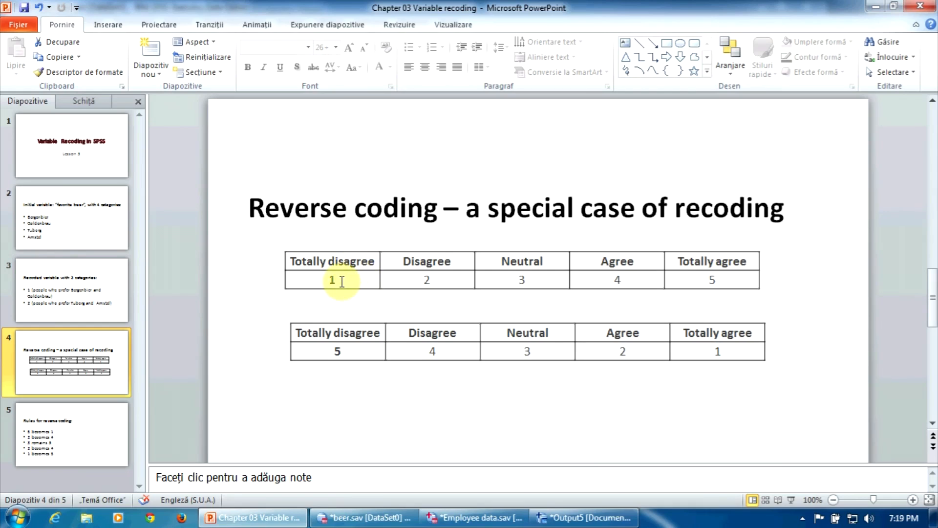
Show slide 5 with the reverse-coding rules: 5→1, 4→2, 3 stays, 2→4, 1→5
click(71, 440)
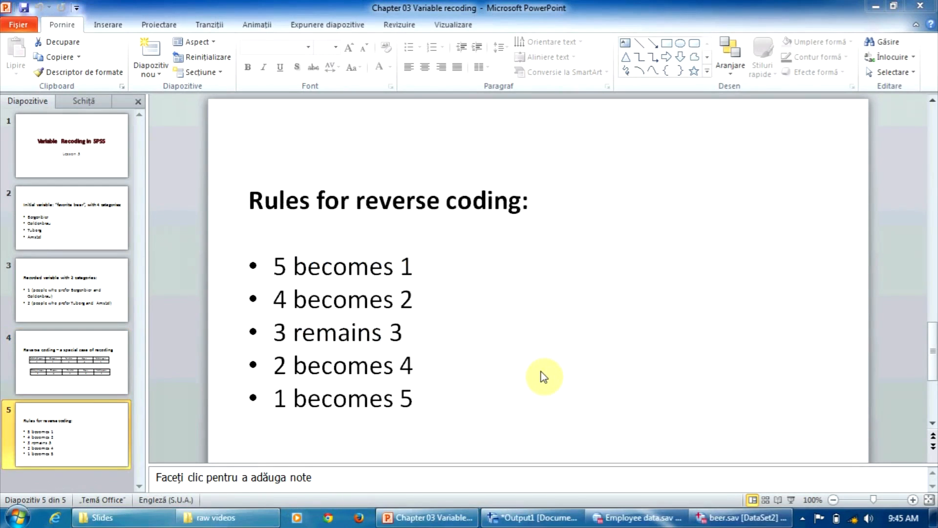
mouse_move(516, 349)
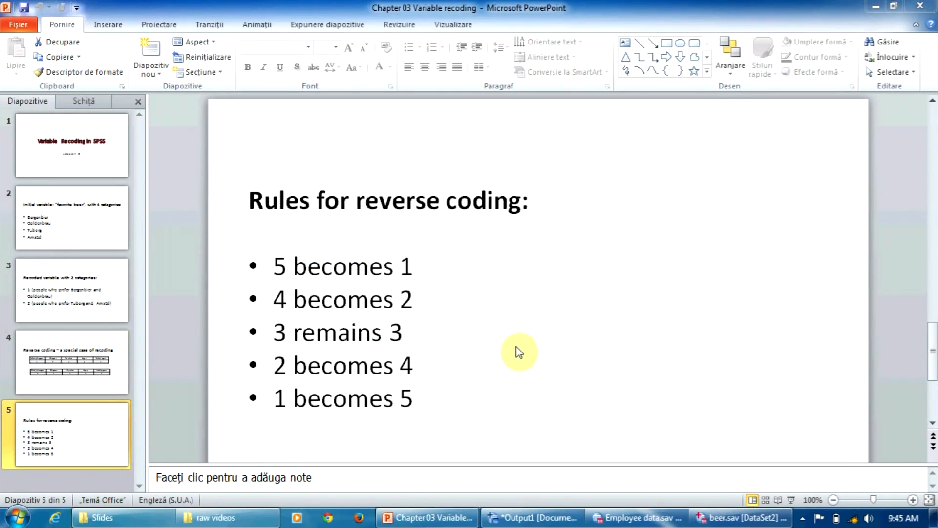